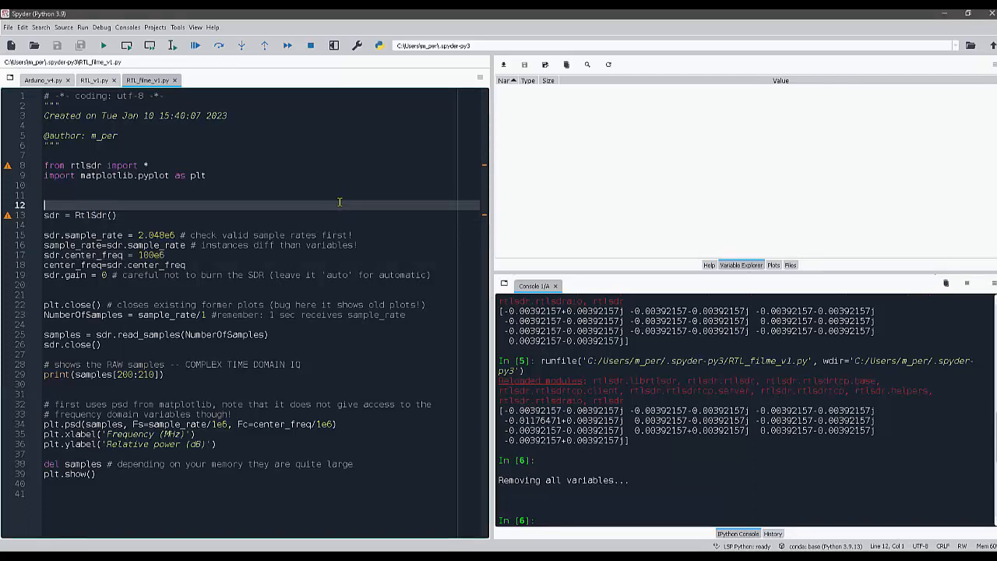
{"action": "mouse_move", "coordinate": [240, 187]}
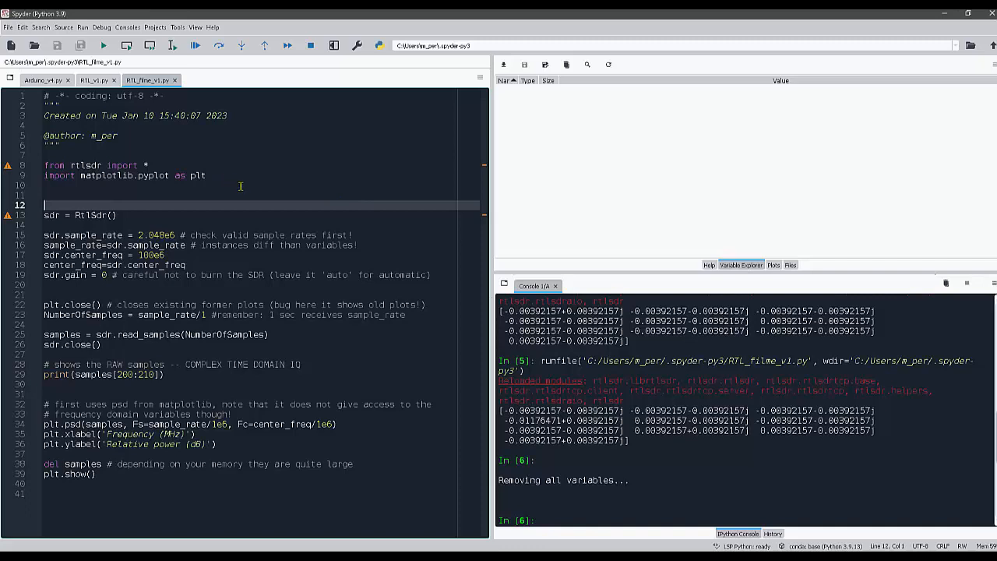
{"action": "mouse_move", "coordinate": [231, 186]}
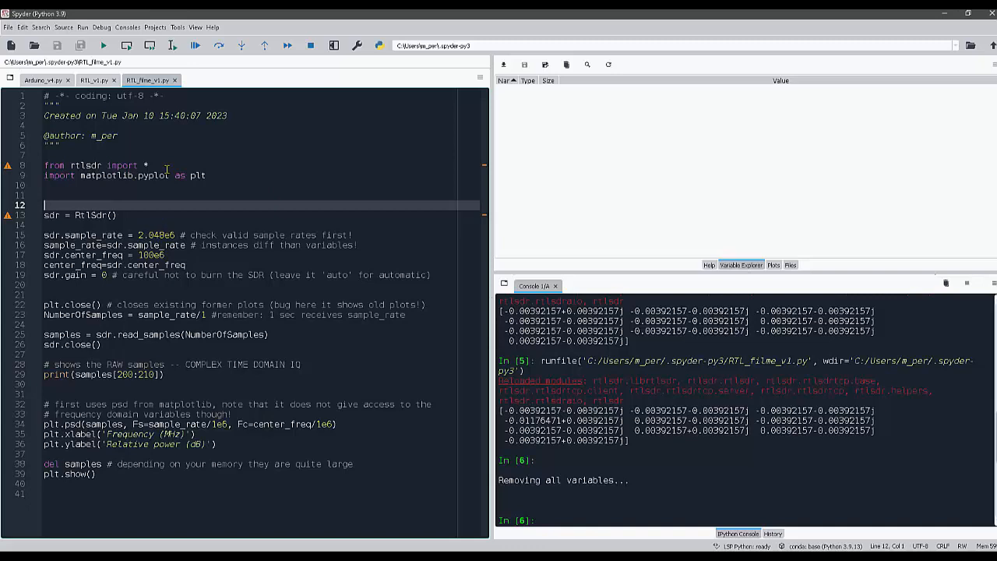
Review the pyrtlsdr example: its wildcard import and the number of samples it reads
{"action": "double_click", "coordinate": [128, 165]}
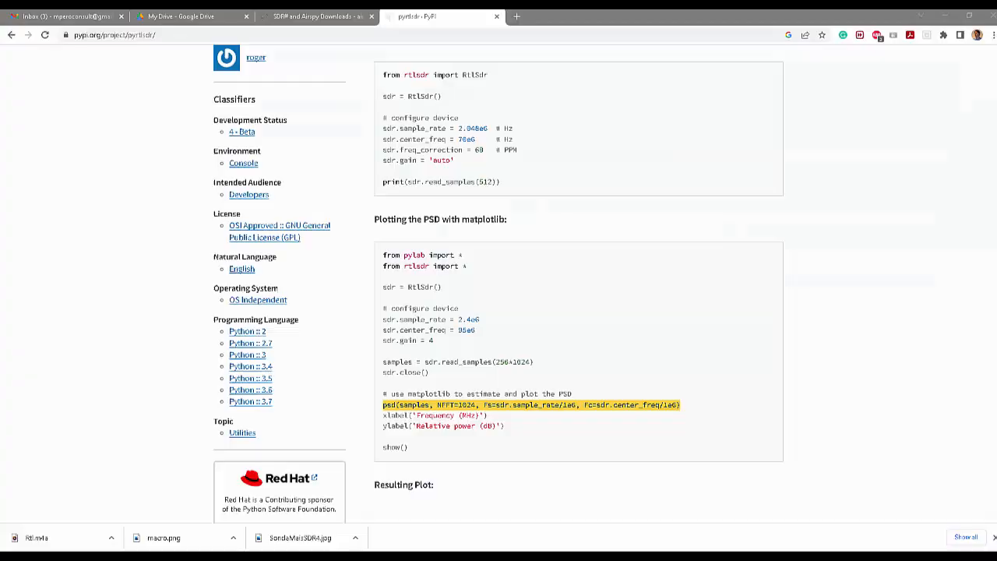
{"action": "scroll", "scroll_direction": "up", "scroll_amount": 3}
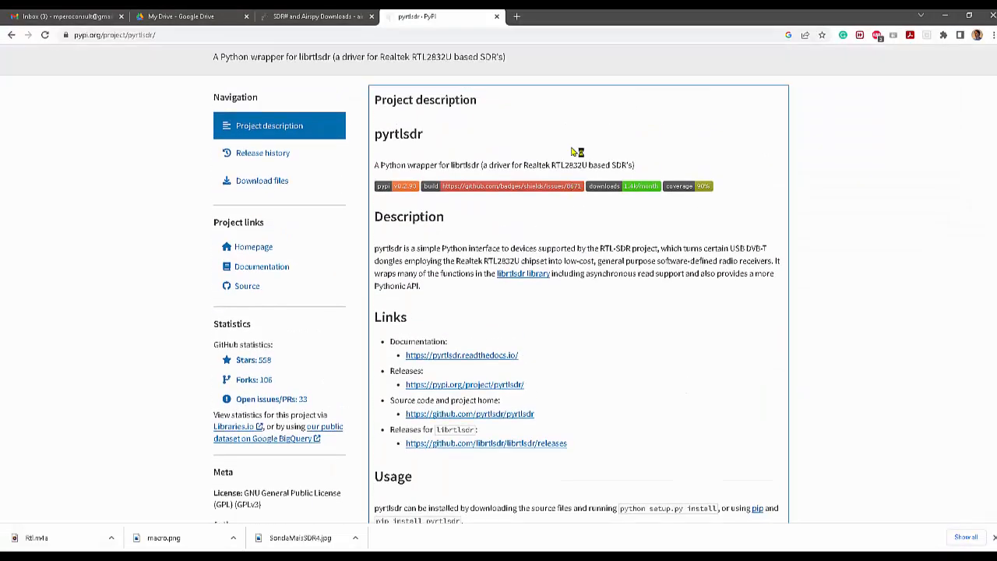
{"action": "scroll", "scroll_direction": "up", "scroll_amount": 3}
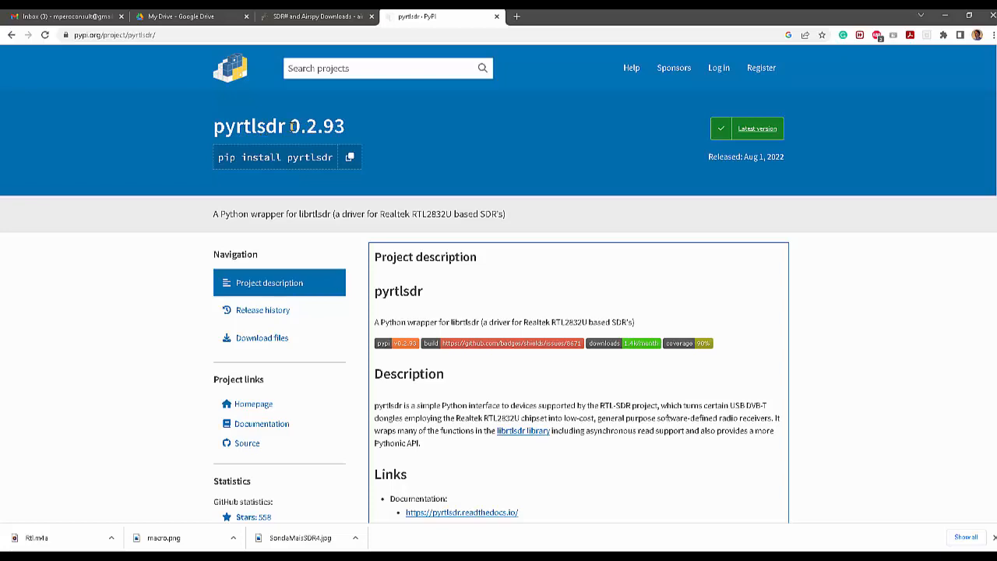
{"action": "scroll", "scroll_direction": "down", "scroll_amount": 3}
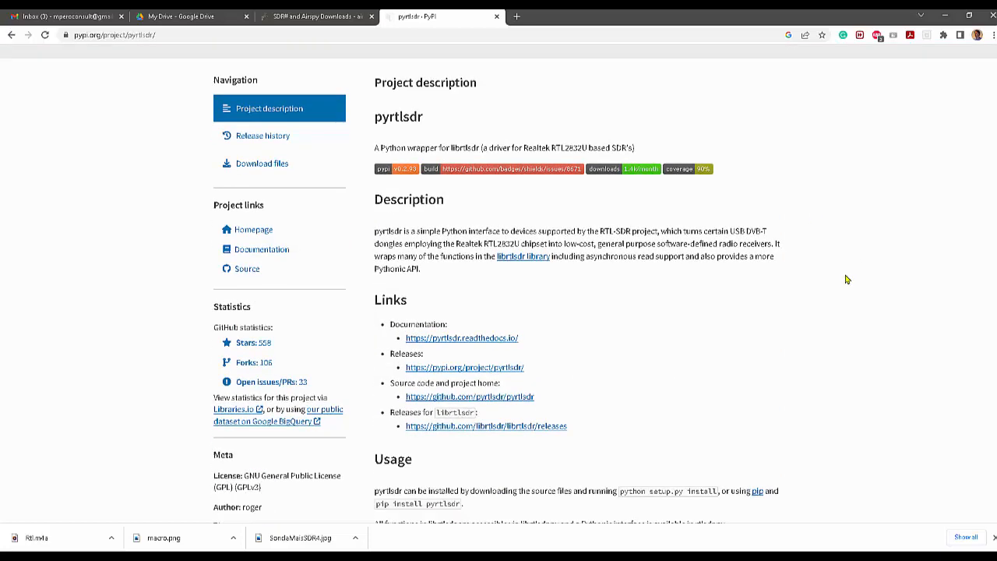
{"action": "scroll", "scroll_direction": "down", "scroll_amount": 3}
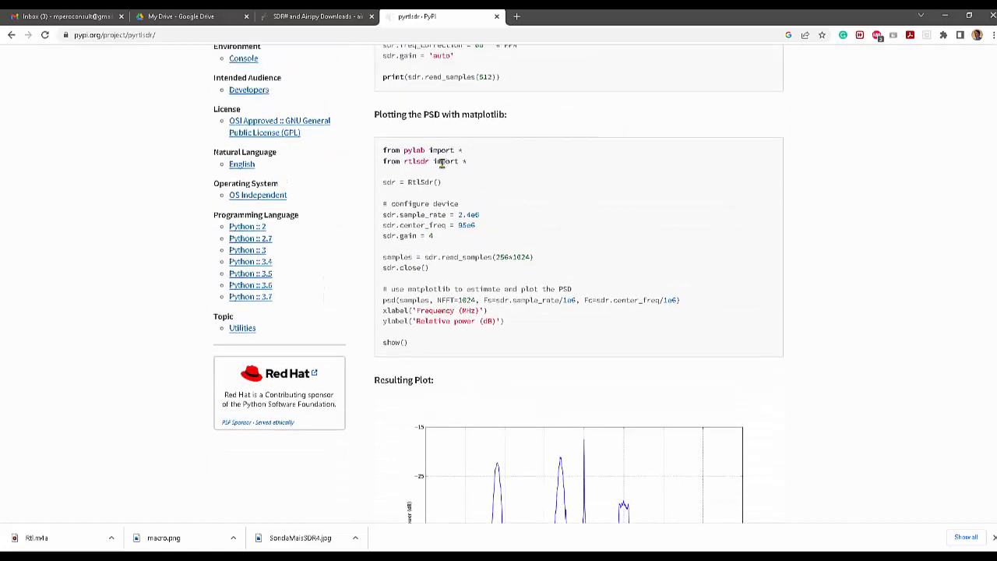
{"action": "mouse_move", "coordinate": [421, 182]}
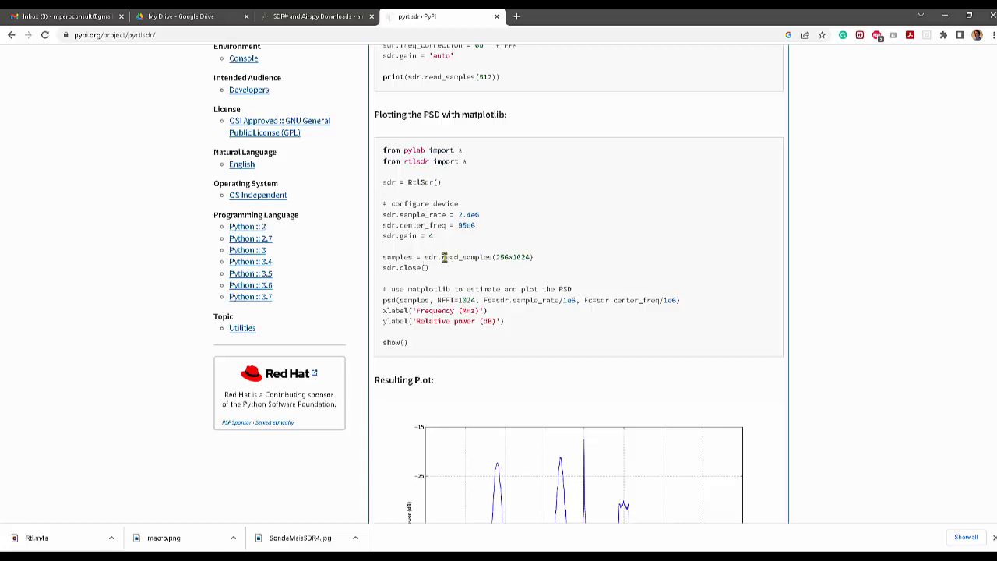
{"action": "double_click", "coordinate": [464, 257]}
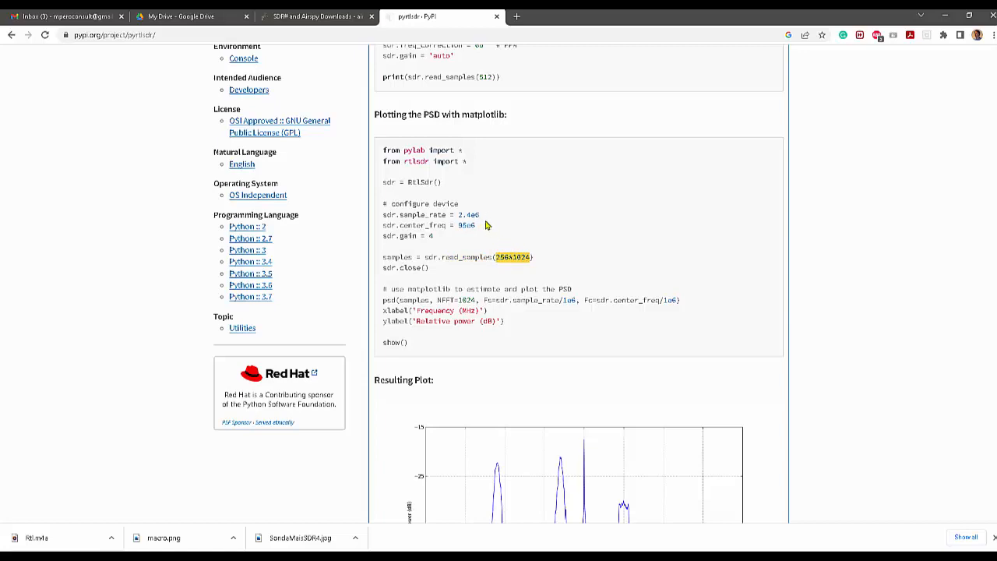
{"action": "mouse_move", "coordinate": [446, 243]}
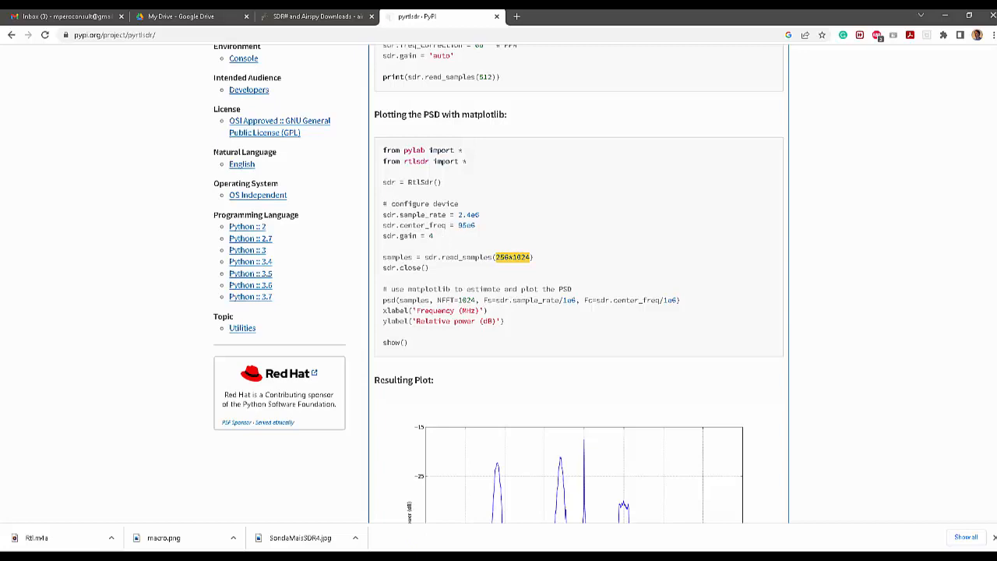
{"action": "mouse_move", "coordinate": [258, 537]}
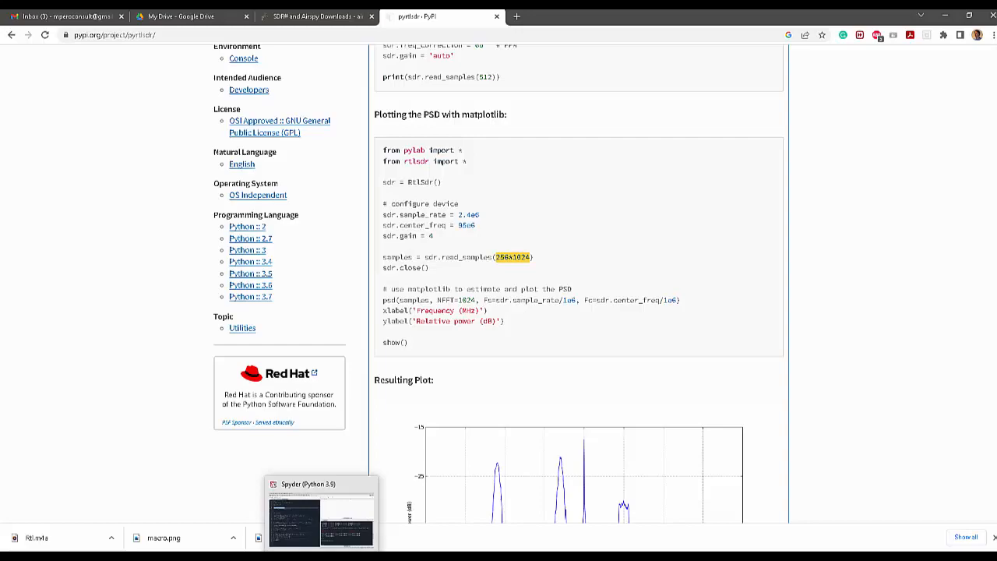
Back in the script, highlight the rtlsdr import line and the sdr = RtlSdr() device creation
{"action": "left_click", "coordinate": [320, 512]}
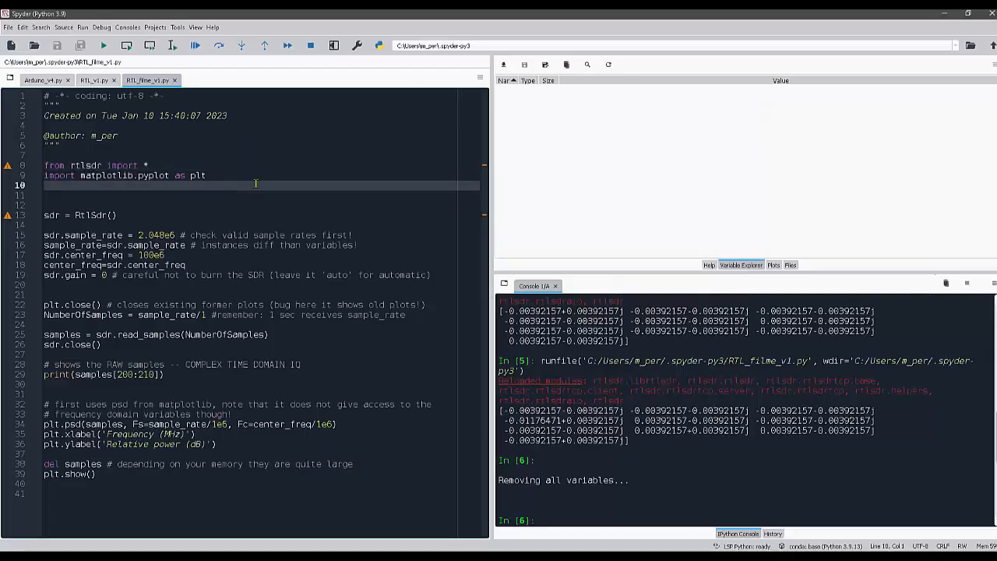
{"action": "mouse_move", "coordinate": [243, 171]}
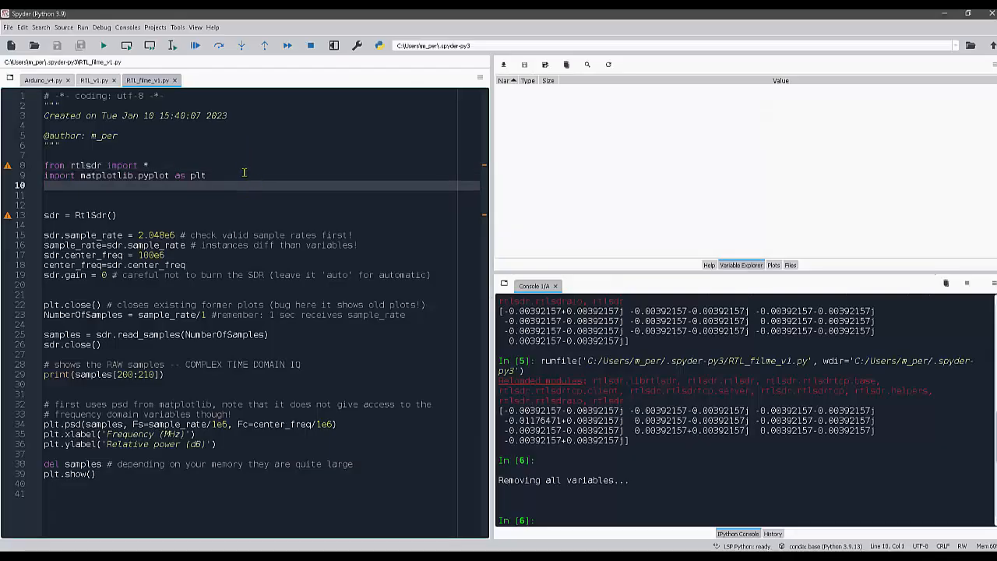
{"action": "left_click", "coordinate": [78, 166]}
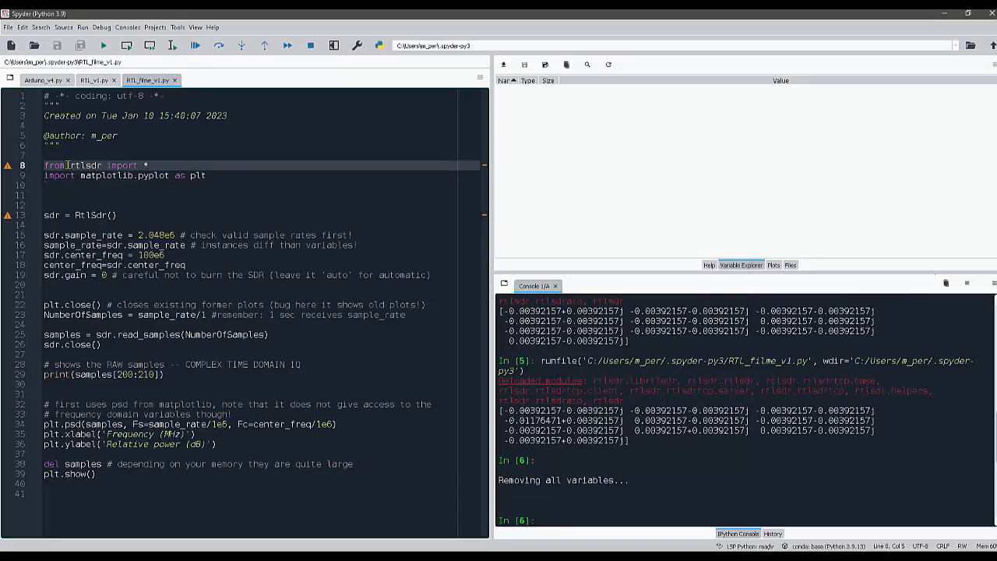
{"action": "double_click", "coordinate": [85, 165]}
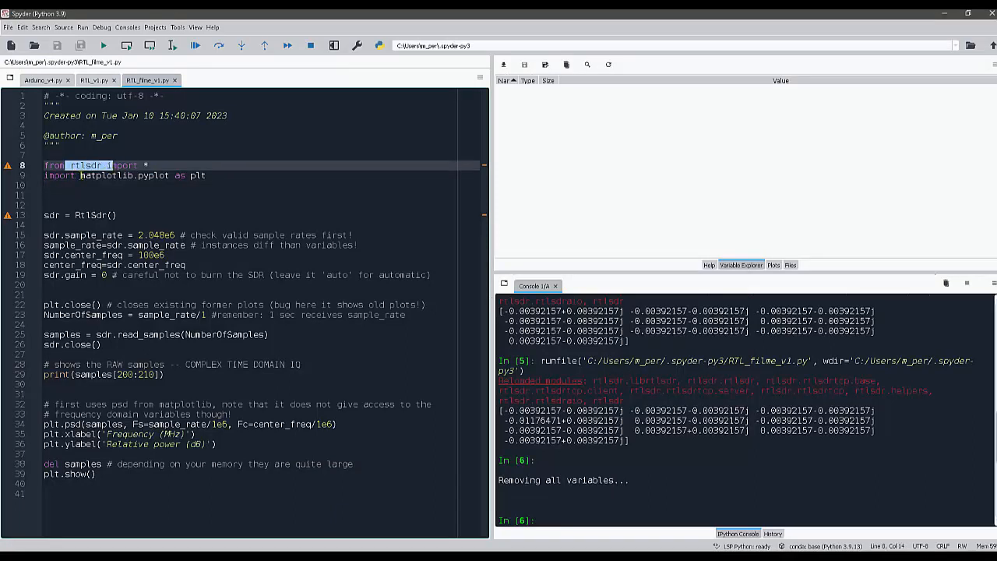
{"action": "double_click", "coordinate": [106, 175]}
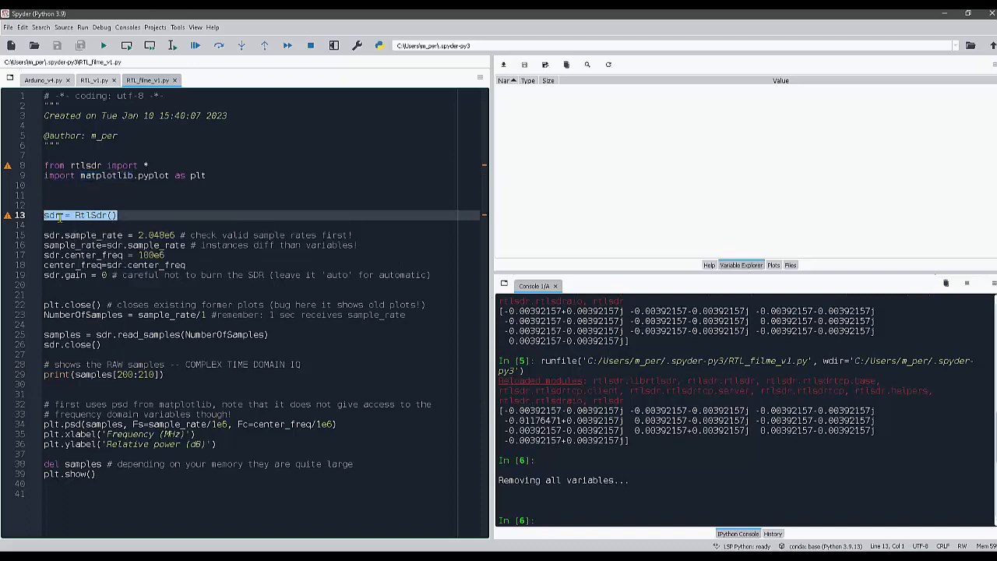
{"action": "left_click", "coordinate": [70, 184]}
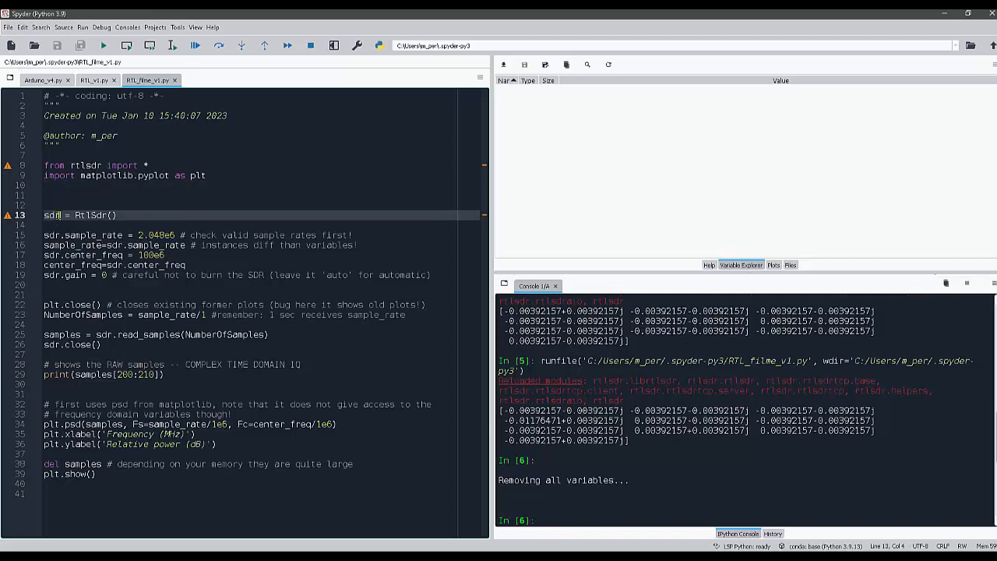
{"action": "double_click", "coordinate": [53, 215]}
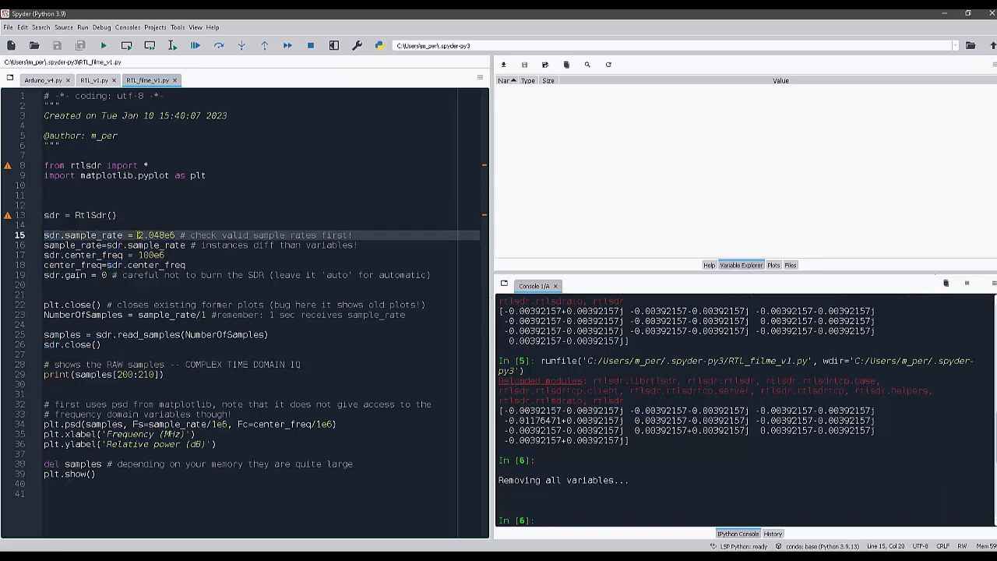
Highlight the 2.048e6 sample_rate value and every place sample_rate is used
{"action": "double_click", "coordinate": [154, 234]}
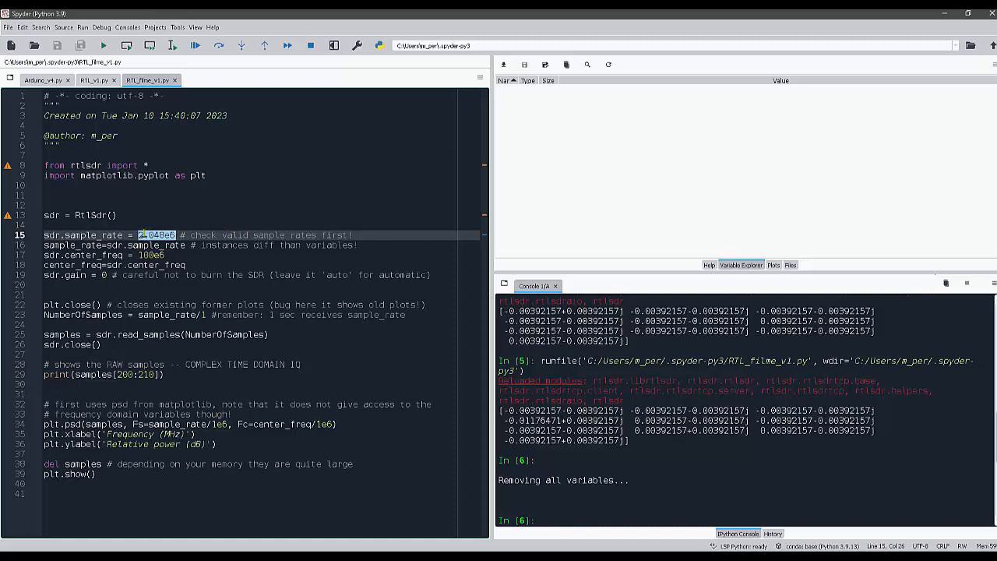
{"action": "left_click", "coordinate": [117, 215]}
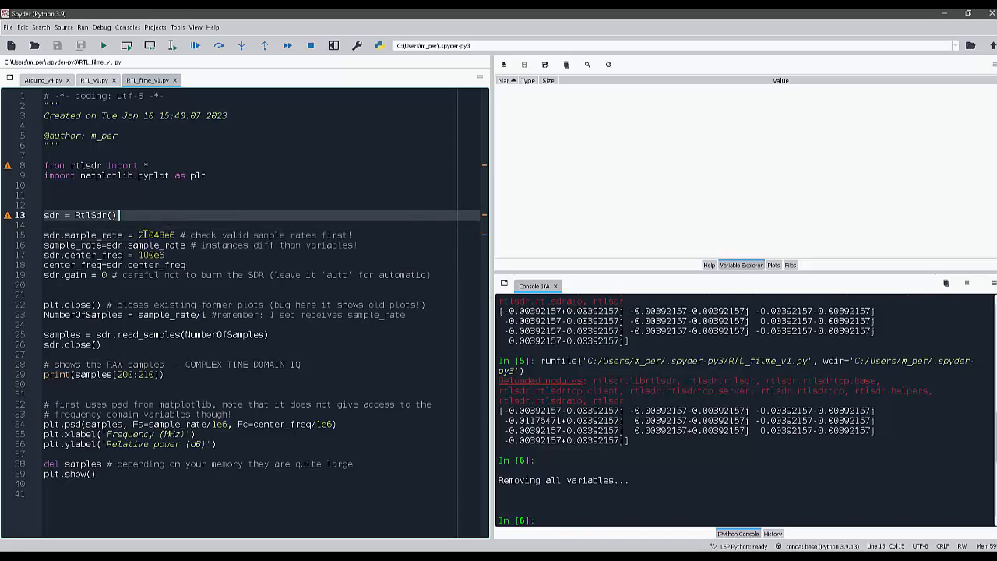
{"action": "double_click", "coordinate": [156, 234]}
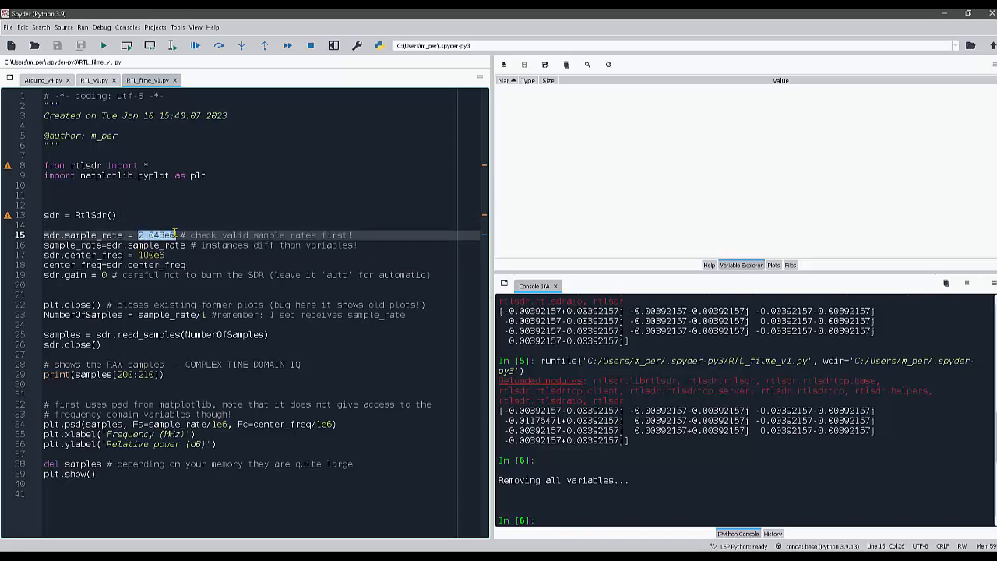
{"action": "mouse_move", "coordinate": [209, 215]}
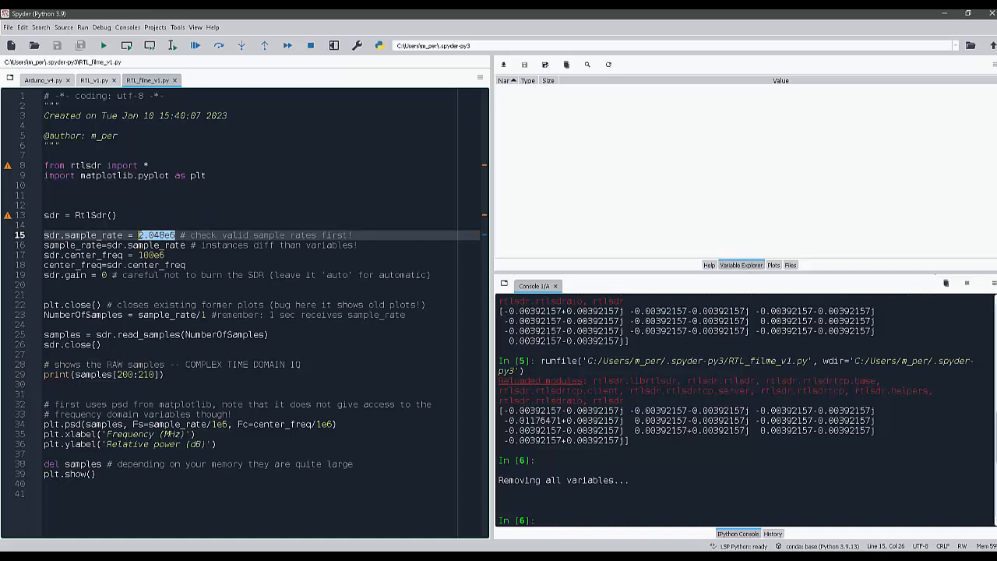
{"action": "left_click", "coordinate": [139, 234]}
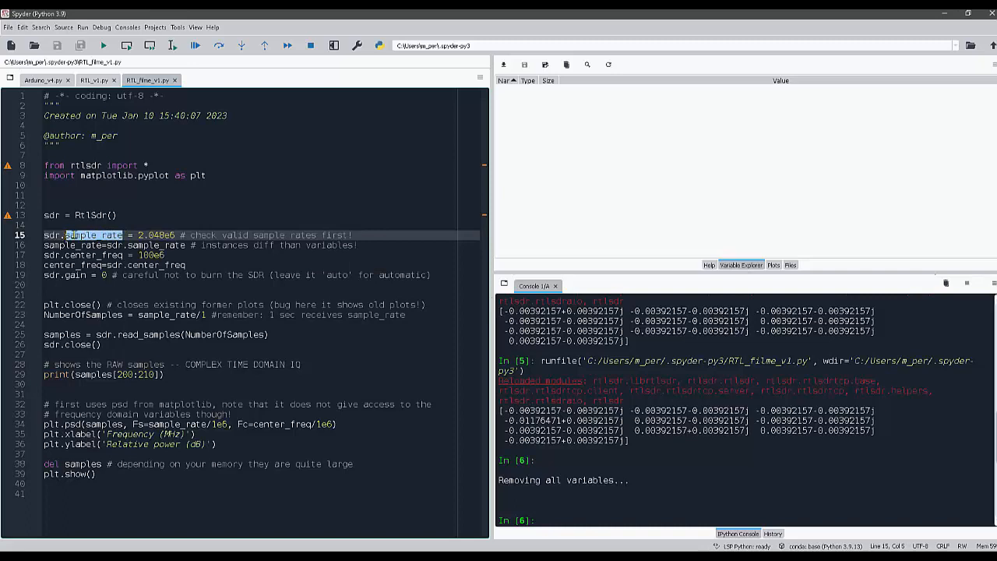
{"action": "double_click", "coordinate": [90, 234]}
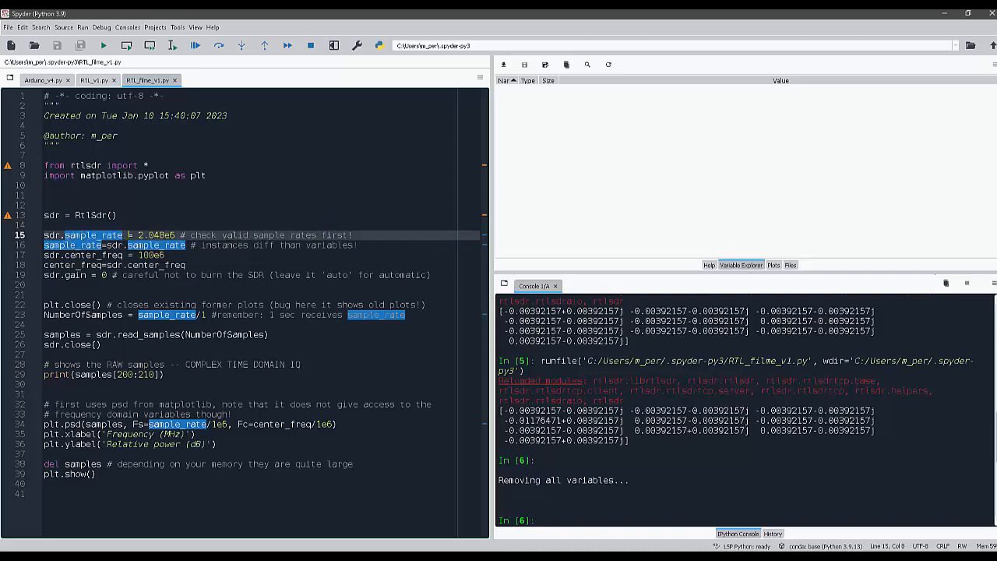
{"action": "left_click", "coordinate": [90, 246]}
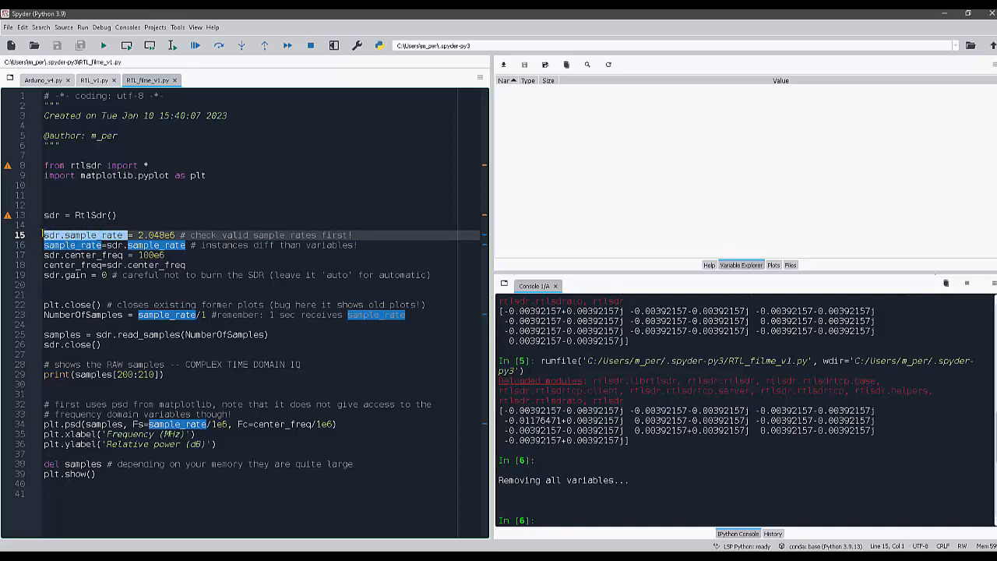
{"action": "left_click", "coordinate": [168, 255]}
{"action": "type", "text": "4"}
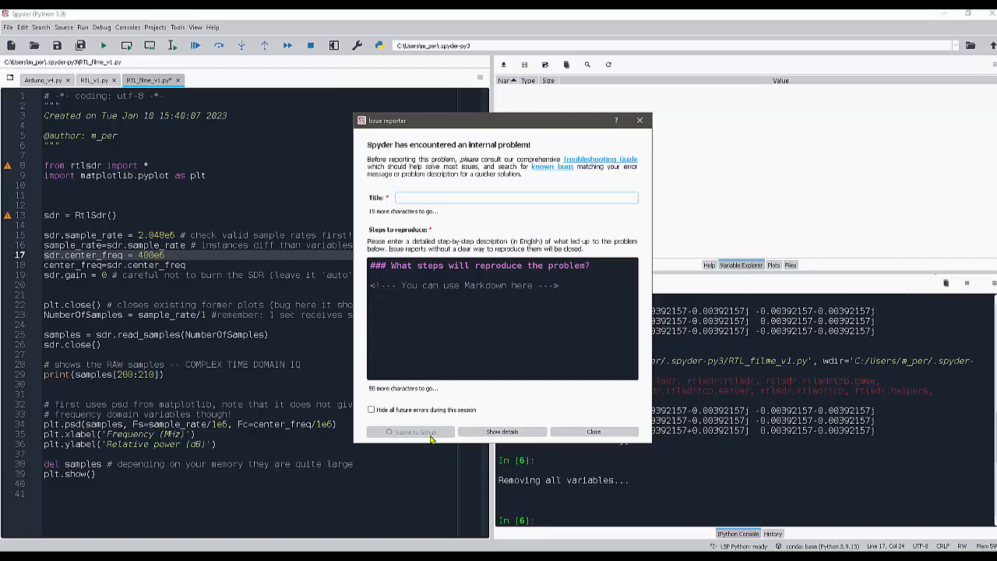
Dismiss the internal problem report and point out the 'auto' gain setting comment
{"action": "left_click", "coordinate": [593, 432]}
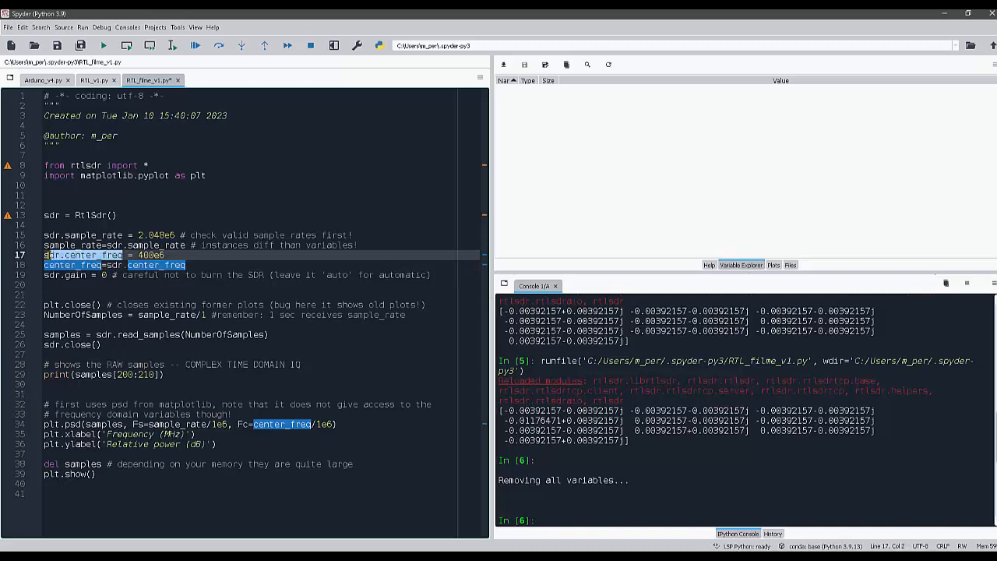
{"action": "left_click", "coordinate": [102, 274]}
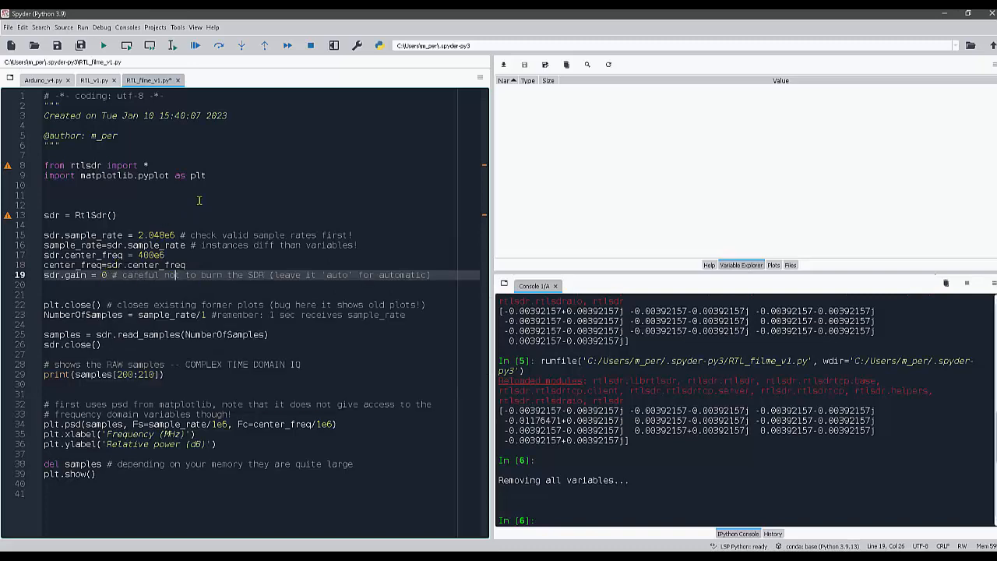
{"action": "mouse_move", "coordinate": [271, 184]}
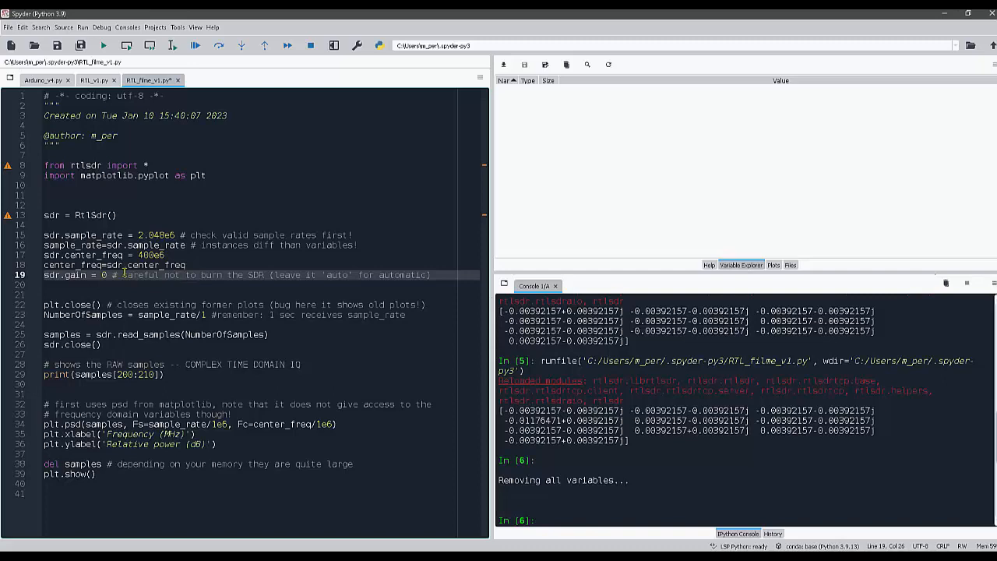
{"action": "mouse_move", "coordinate": [327, 287]}
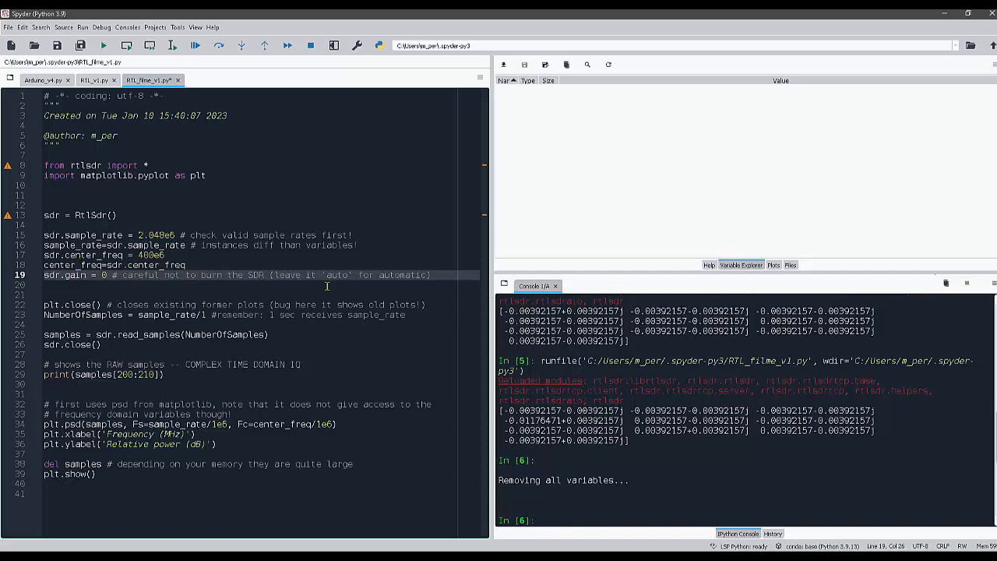
{"action": "double_click", "coordinate": [336, 274]}
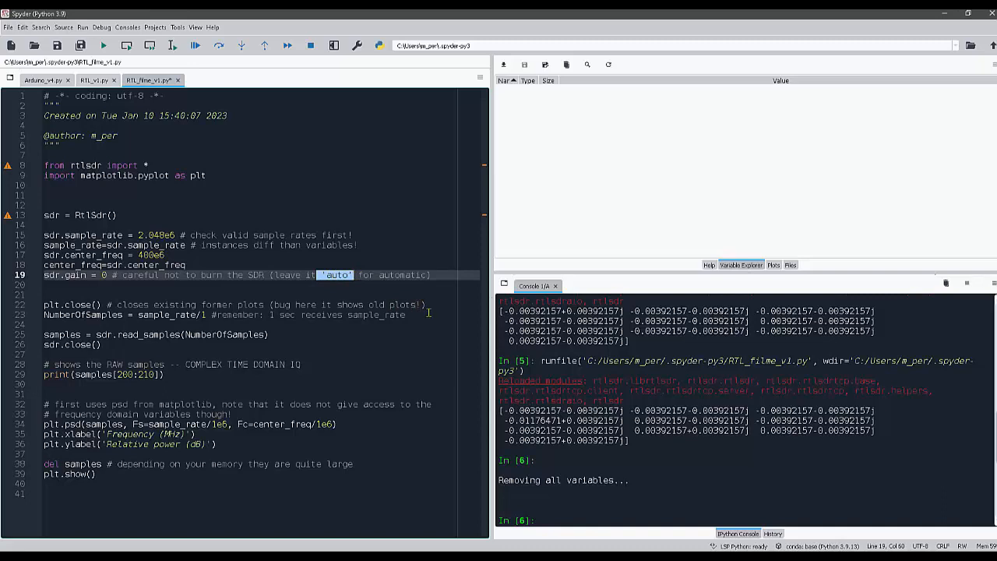
{"action": "left_click", "coordinate": [103, 274]}
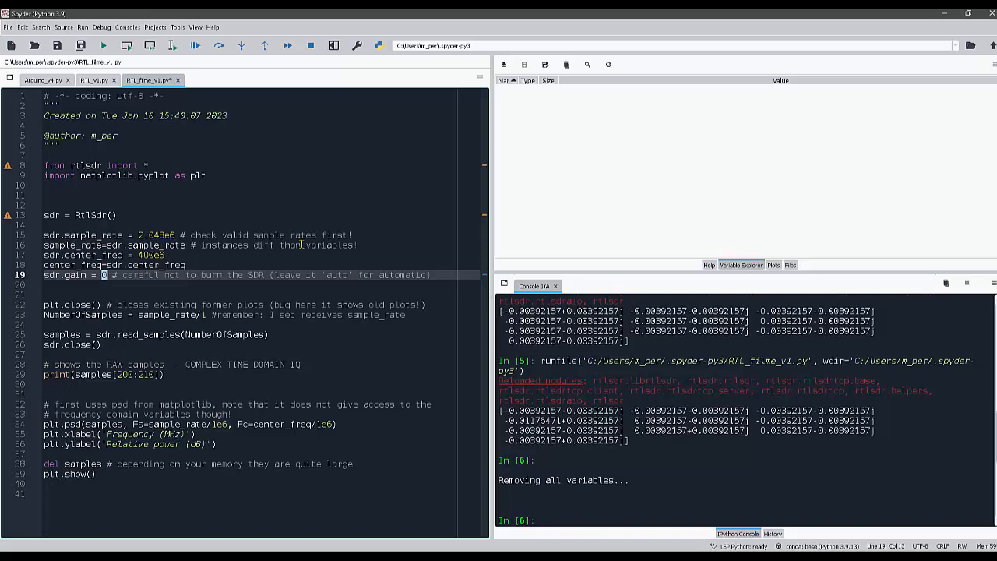
{"action": "mouse_move", "coordinate": [302, 243]}
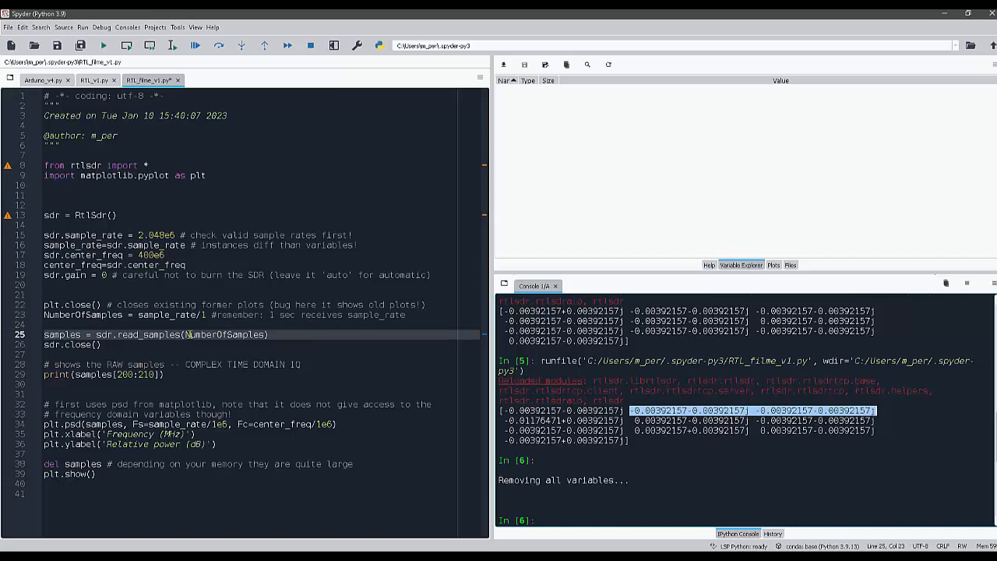
In read_samples(), try scaling NumberOfSamples by *10 then 0.5, backspacing the factor digits
{"action": "double_click", "coordinate": [226, 333]}
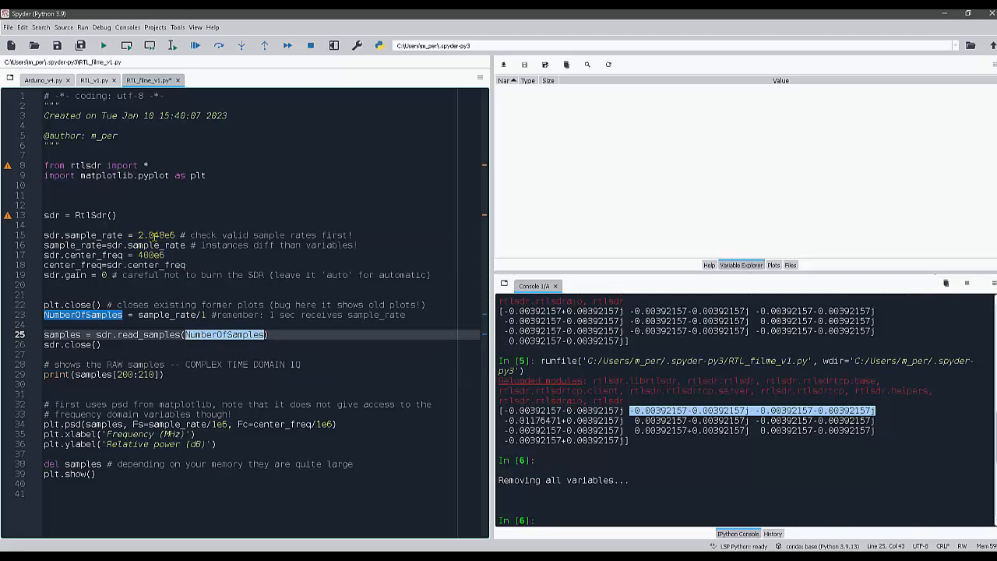
{"action": "mouse_move", "coordinate": [164, 234]}
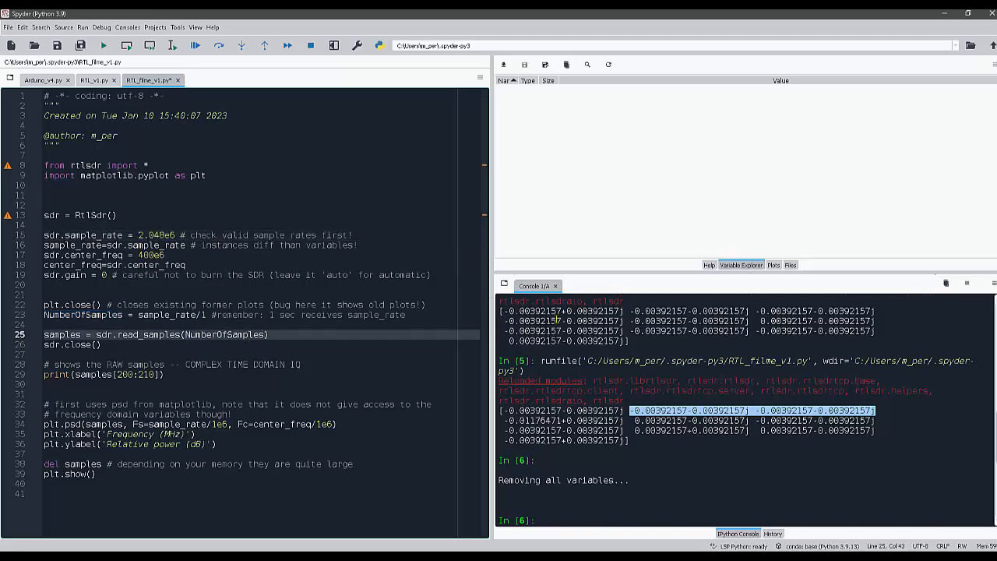
{"action": "type", "text": "*10"}
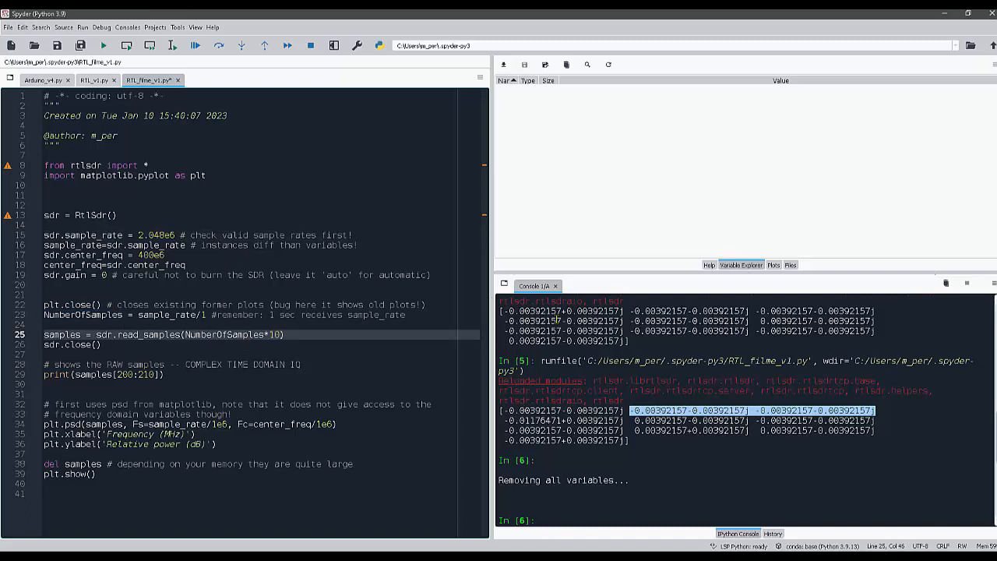
{"action": "key", "text": "BackSpace"}
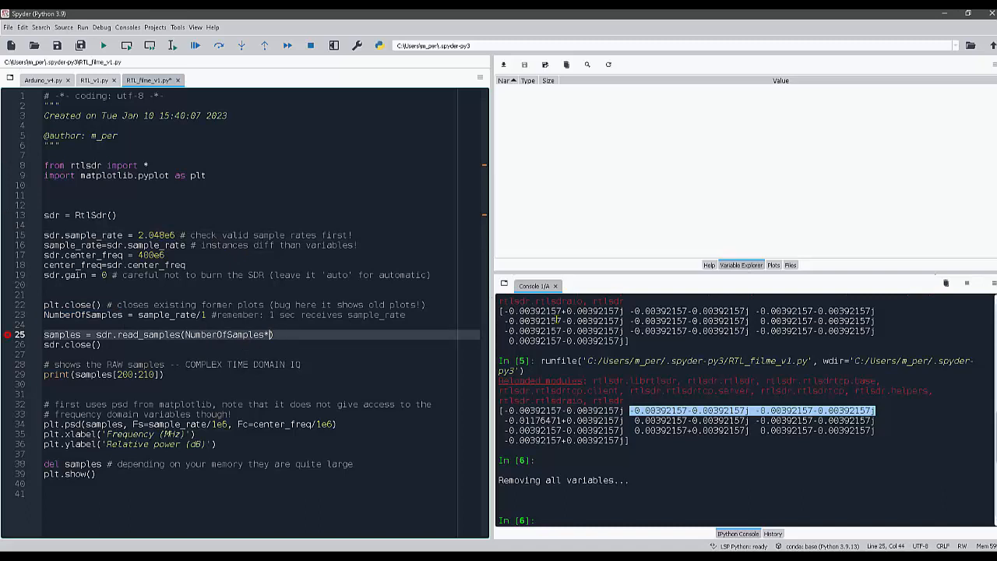
{"action": "type", "text": "0.5"}
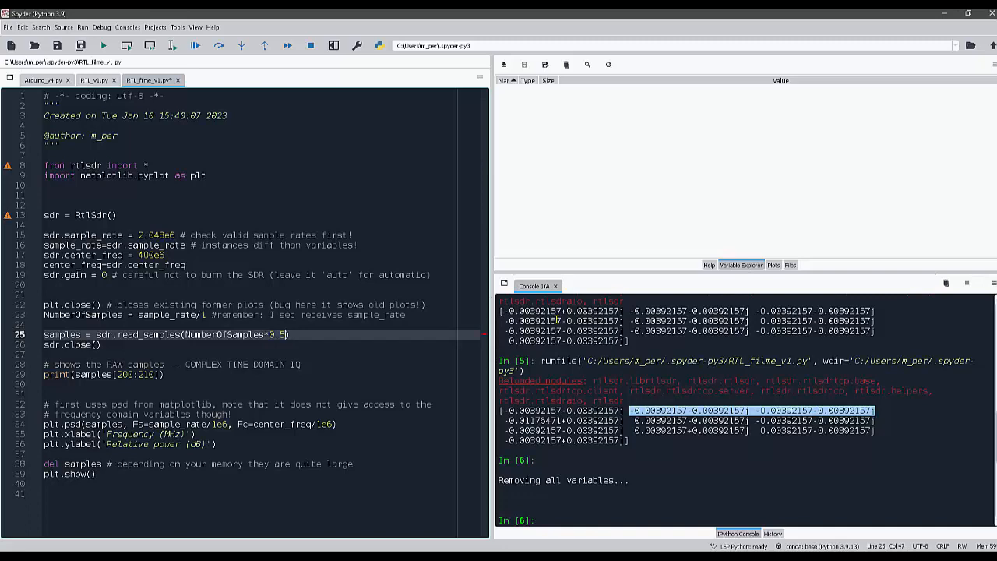
{"action": "key", "text": "Backspace"}
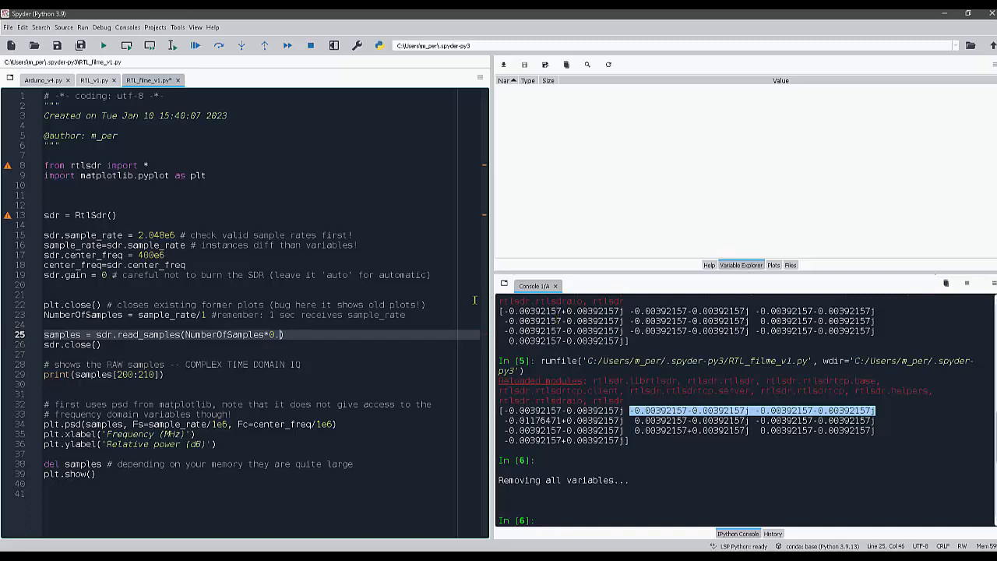
{"action": "key", "text": "BackSpace"}
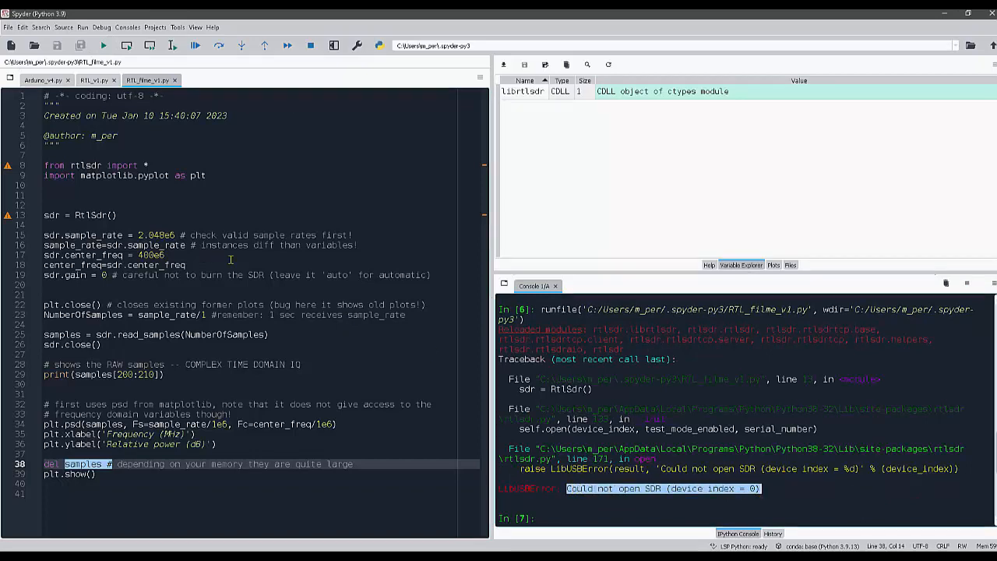
{"action": "left_click", "coordinate": [246, 256]}
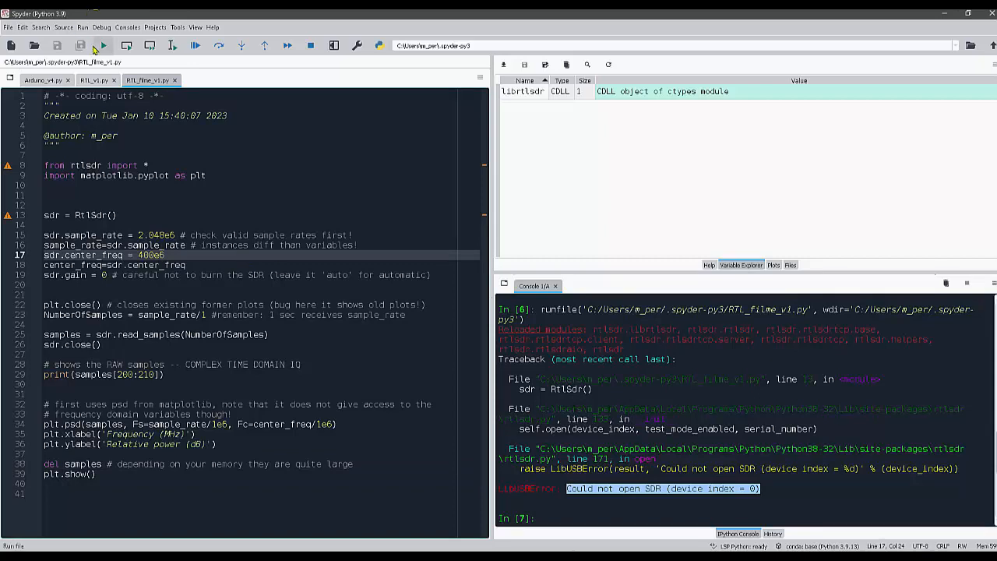
{"action": "left_click", "coordinate": [102, 45]}
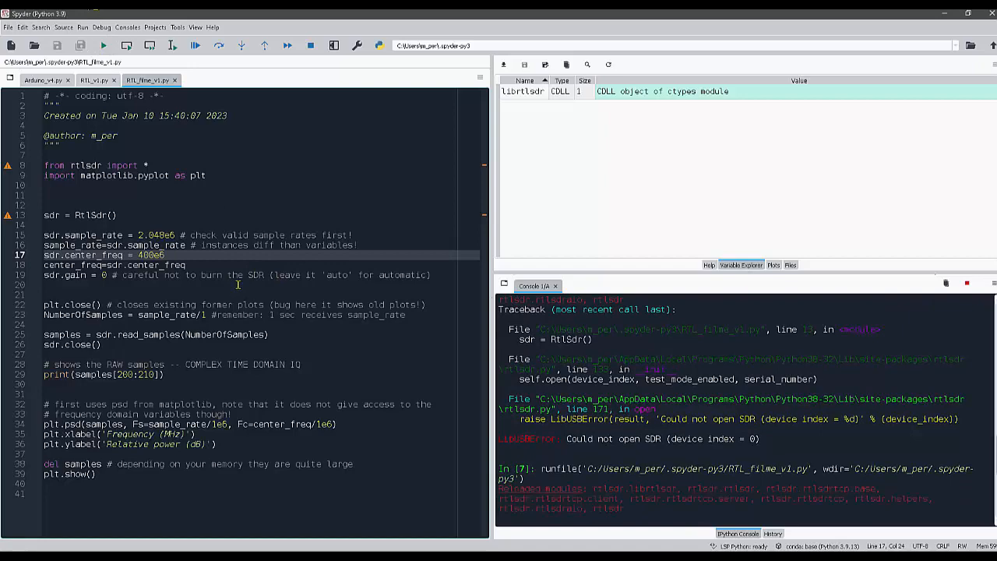
{"action": "left_click", "coordinate": [103, 45]}
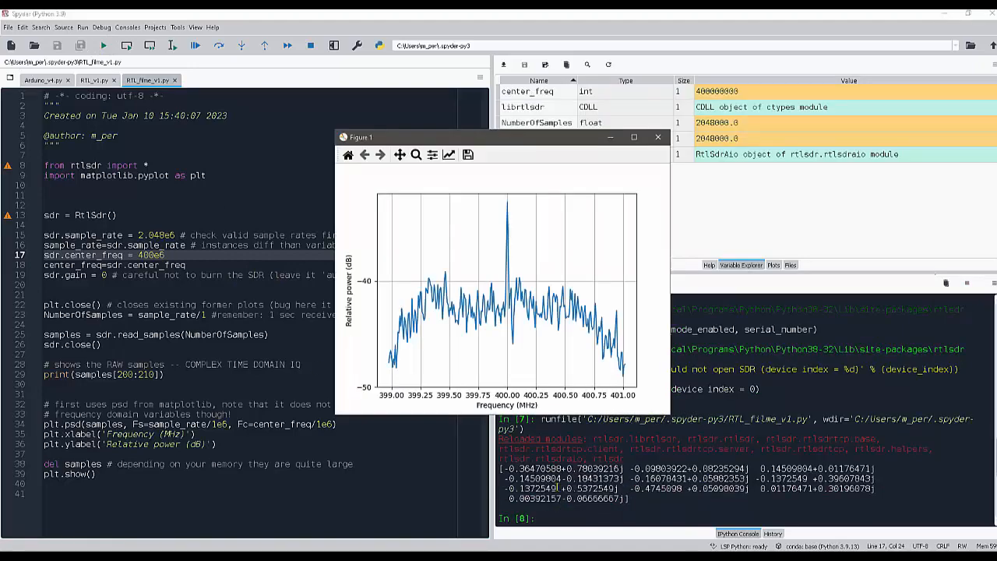
{"action": "mouse_move", "coordinate": [474, 305]}
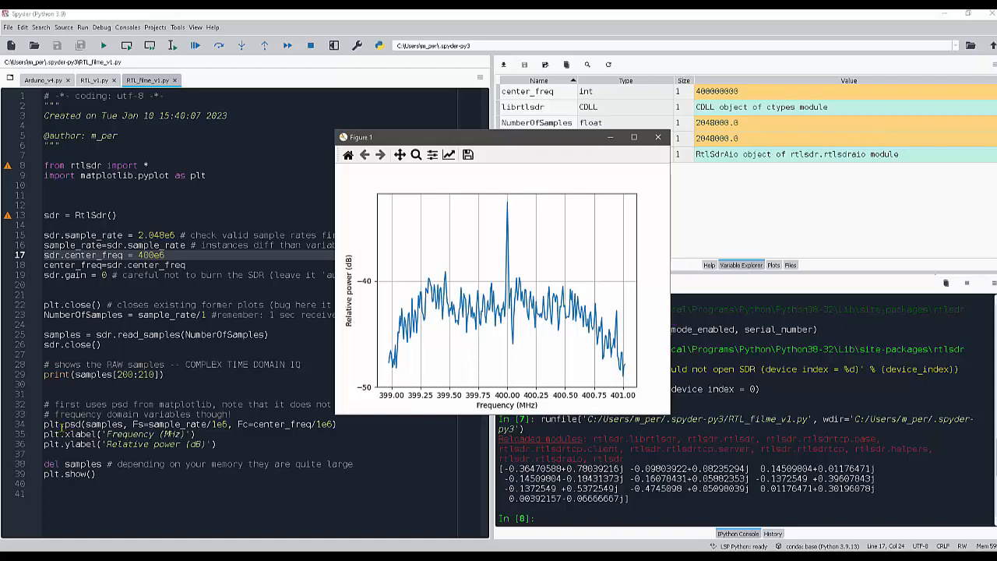
{"action": "mouse_move", "coordinate": [521, 361]}
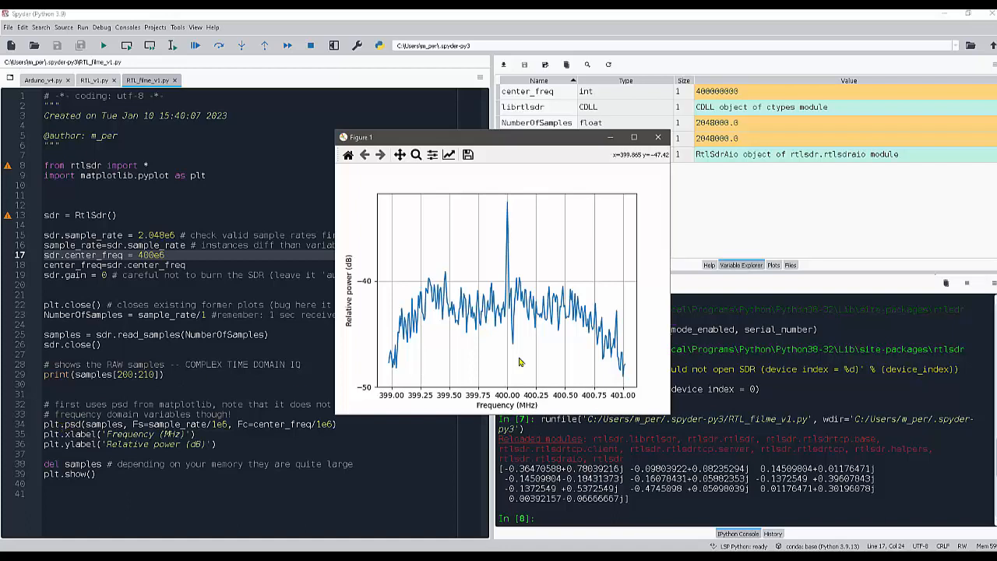
{"action": "mouse_move", "coordinate": [439, 304]}
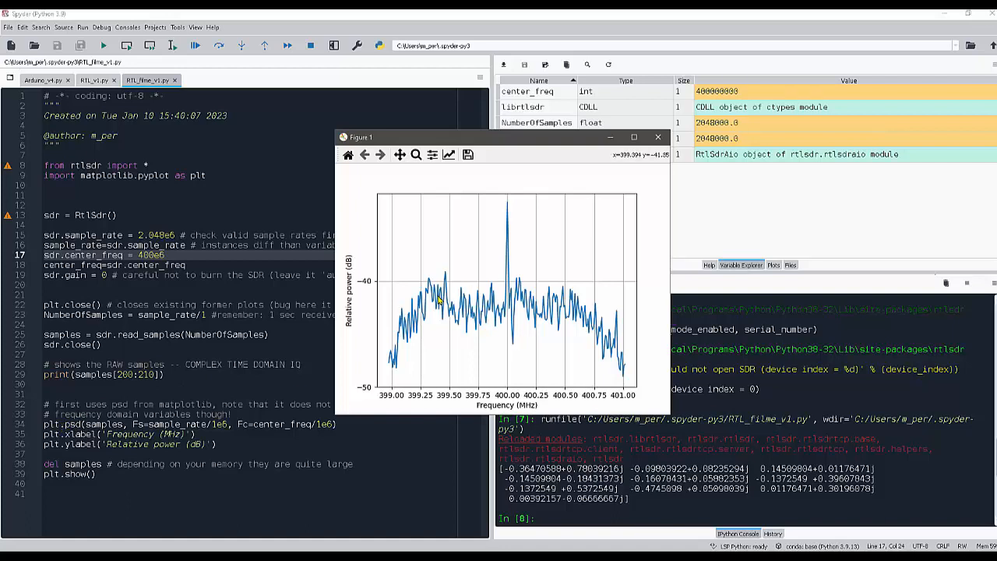
{"action": "mouse_move", "coordinate": [439, 302]}
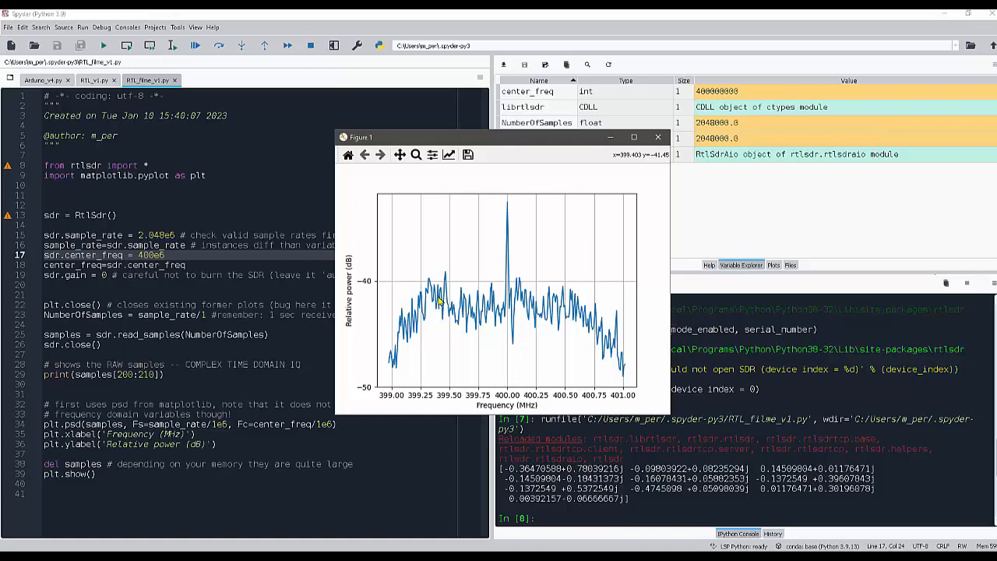
{"action": "mouse_move", "coordinate": [444, 303]}
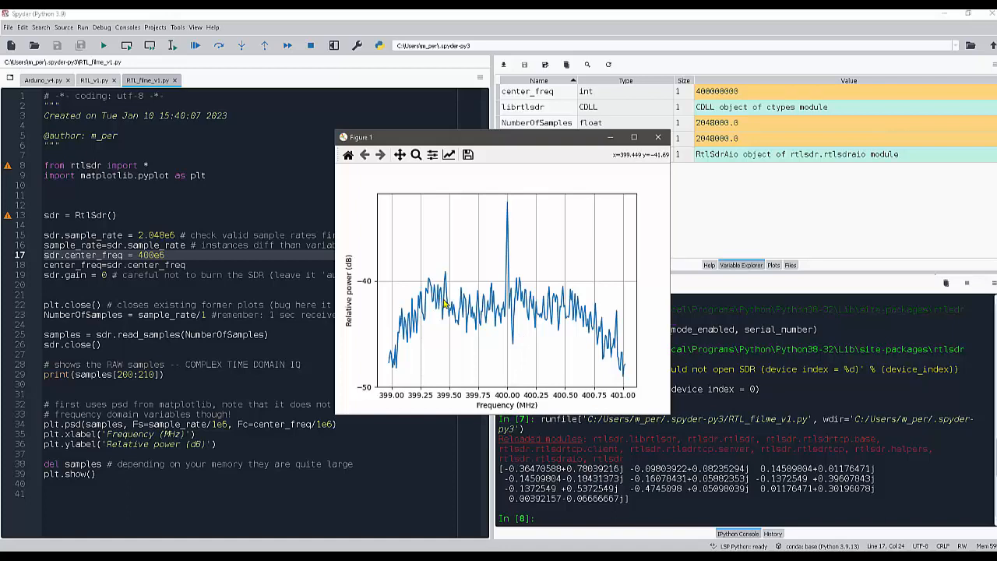
{"action": "mouse_move", "coordinate": [505, 215]}
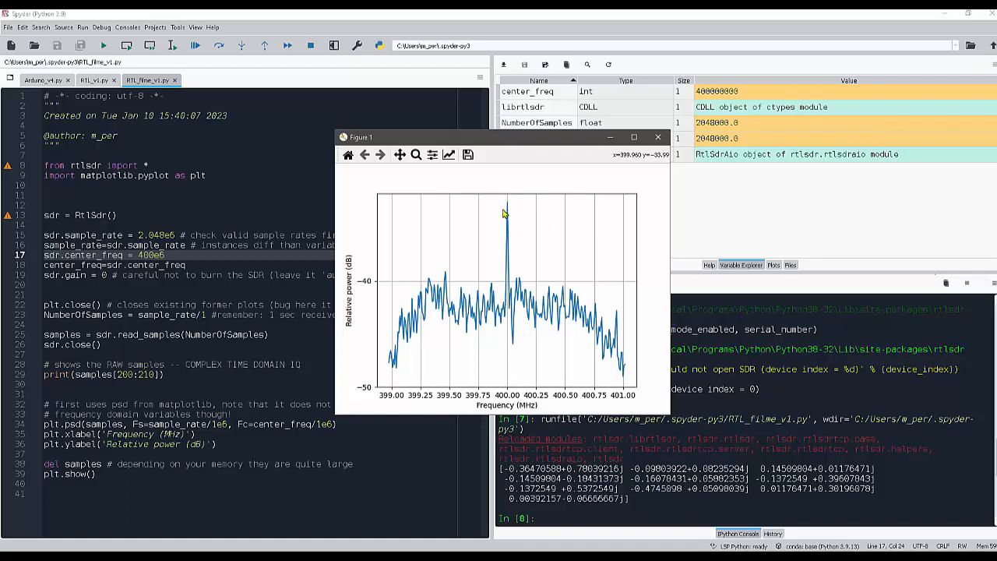
{"action": "mouse_move", "coordinate": [513, 268]}
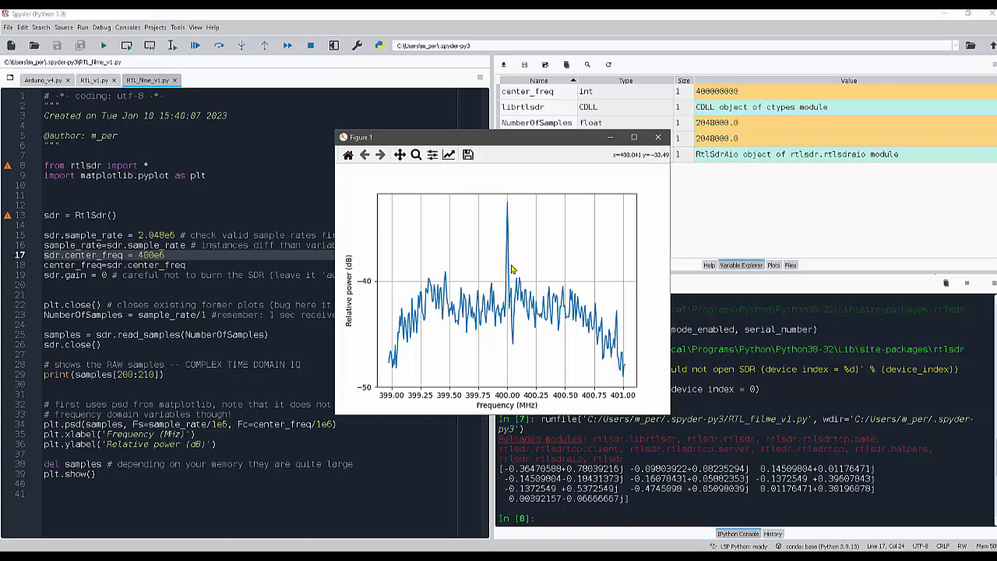
{"action": "mouse_move", "coordinate": [508, 224]}
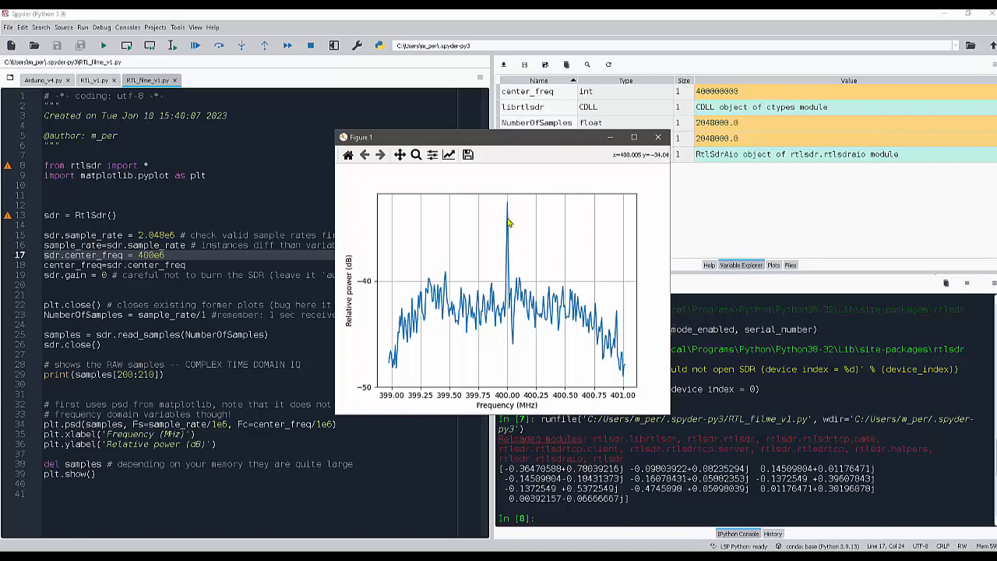
{"action": "mouse_move", "coordinate": [506, 215]}
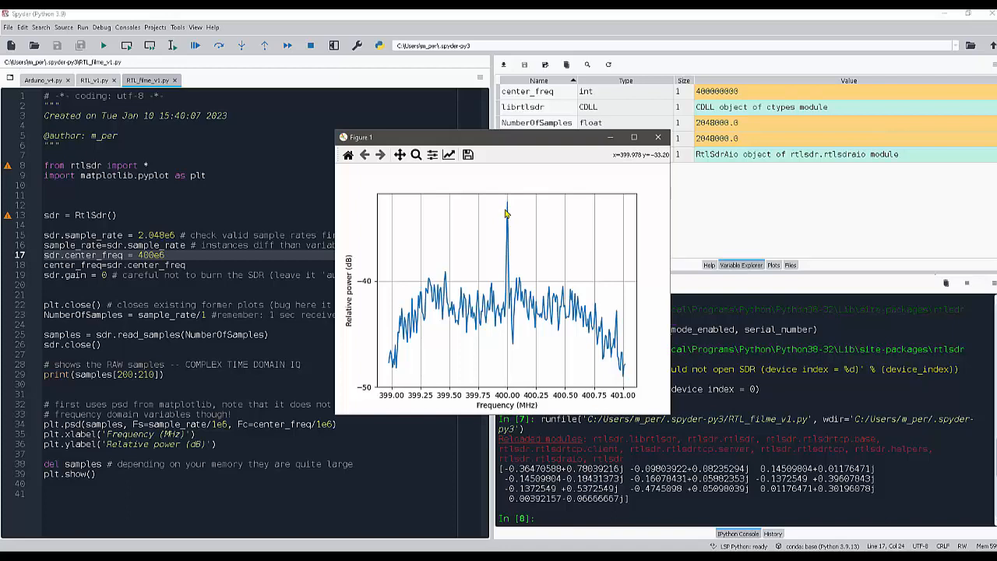
{"action": "mouse_move", "coordinate": [508, 215]}
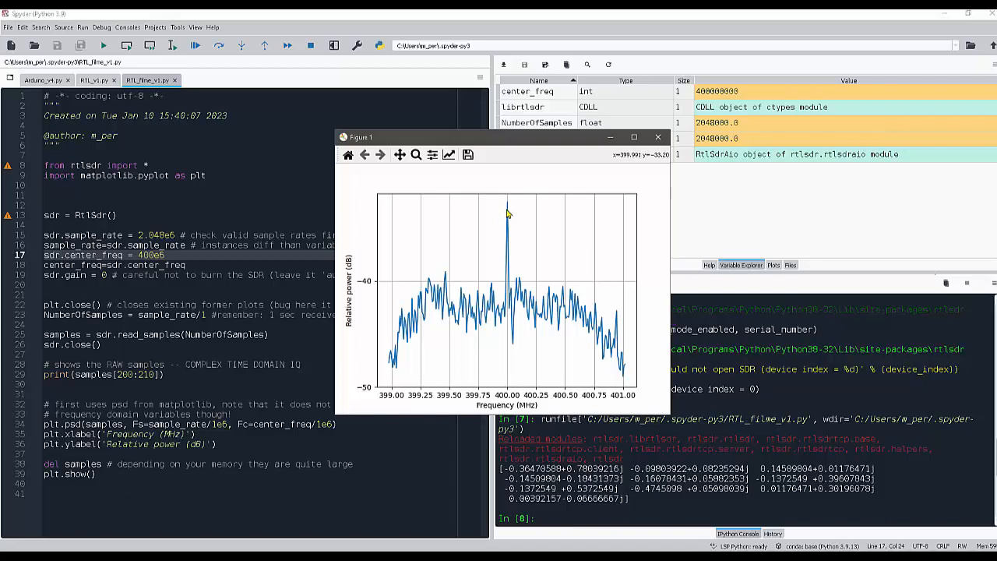
{"action": "mouse_move", "coordinate": [508, 212]}
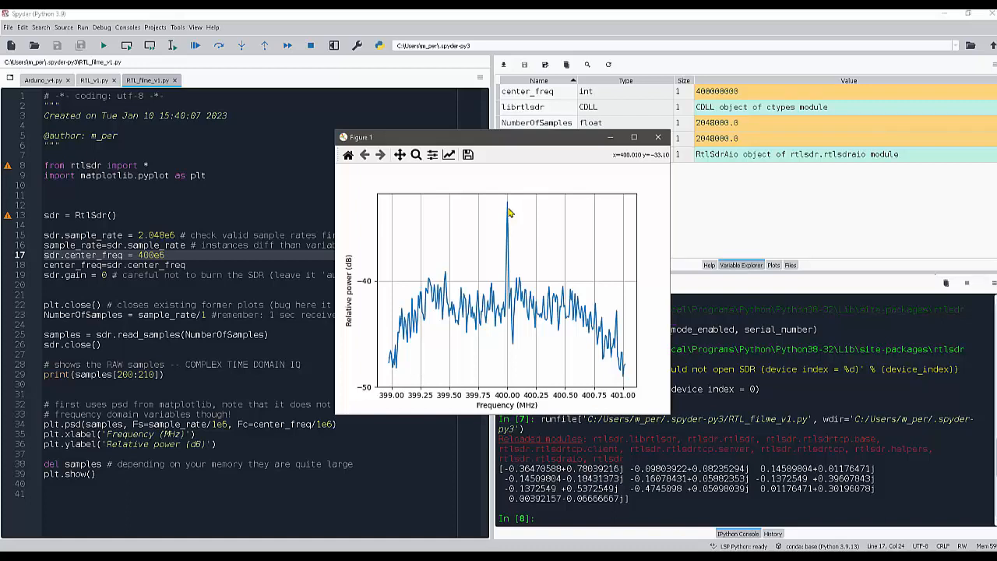
{"action": "mouse_move", "coordinate": [653, 151]}
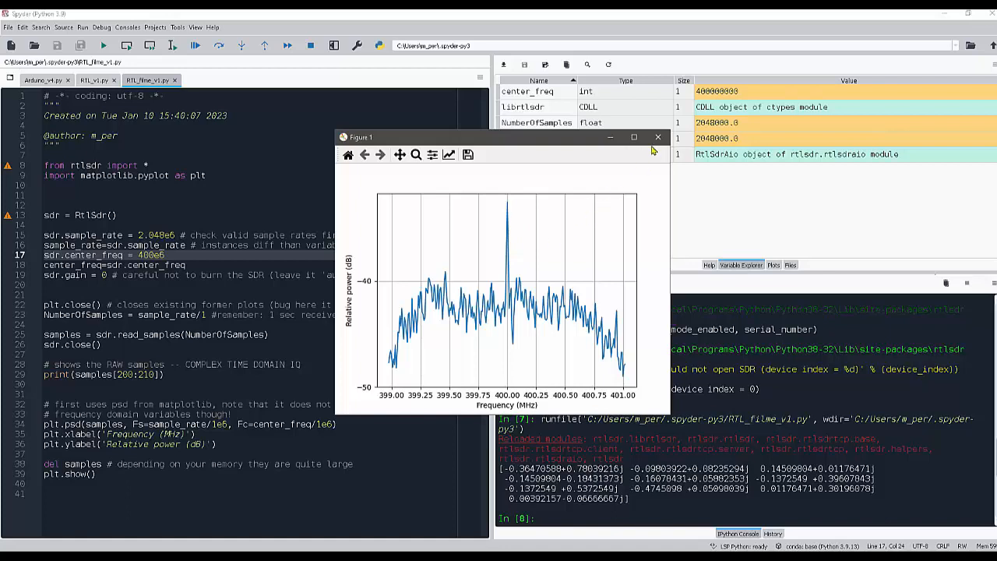
Close the 400 MHz plot, rerun at 100e6 center_freq to see the FM-station peaks, then close that plot
{"action": "left_click", "coordinate": [657, 137]}
{"action": "type", "text": "1"}
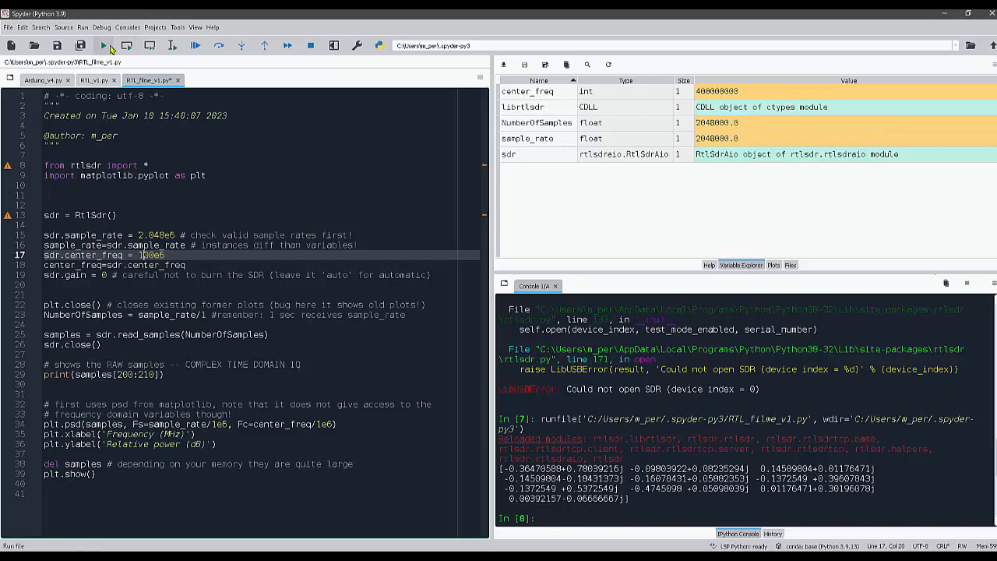
{"action": "left_click", "coordinate": [103, 46]}
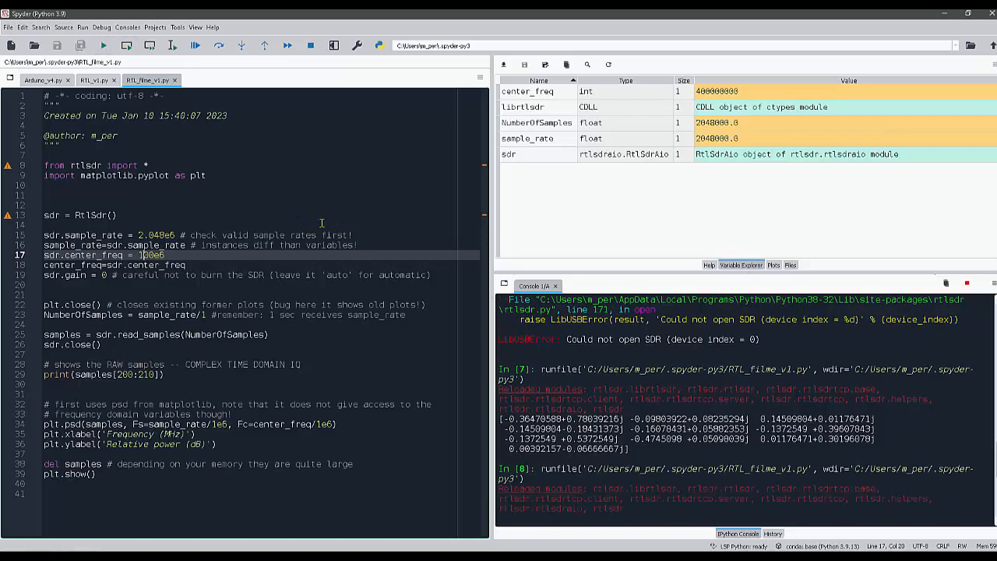
{"action": "left_click", "coordinate": [103, 45]}
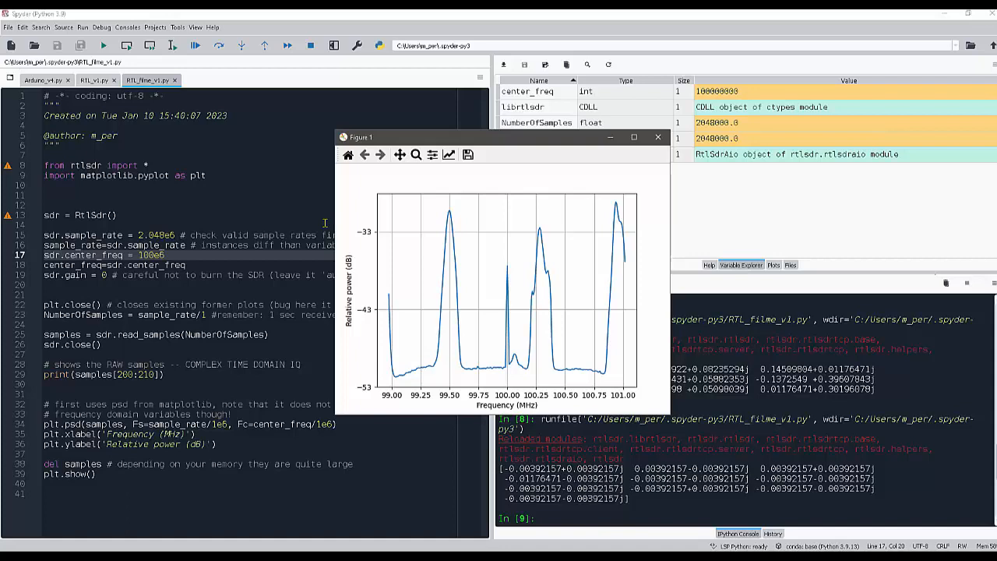
{"action": "mouse_move", "coordinate": [511, 277]}
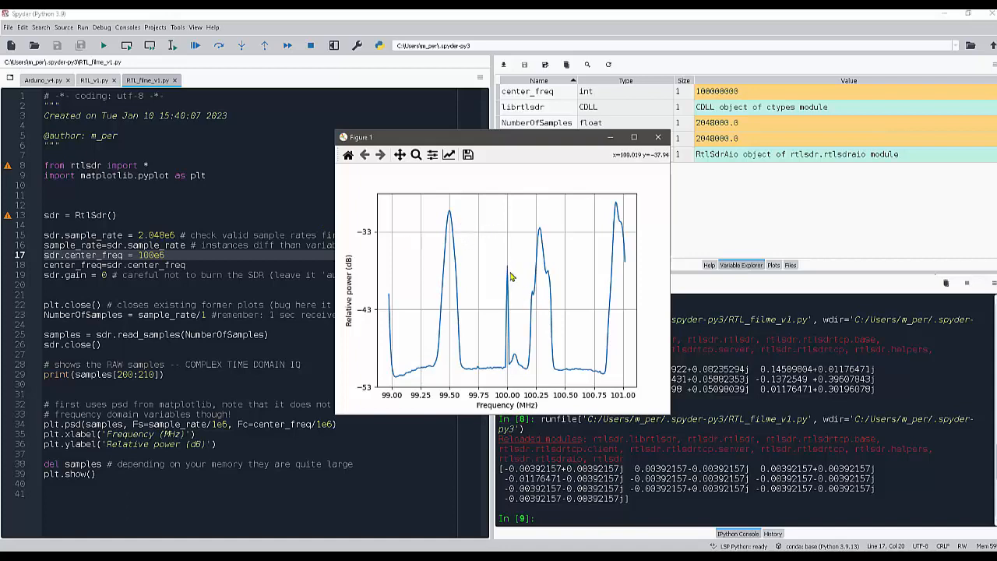
{"action": "mouse_move", "coordinate": [511, 271]}
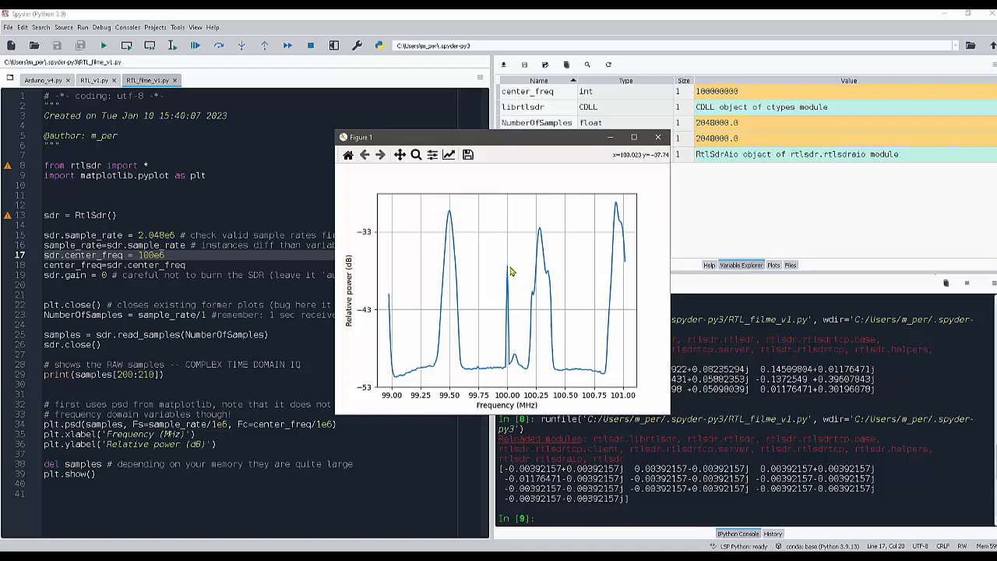
{"action": "mouse_move", "coordinate": [505, 268]}
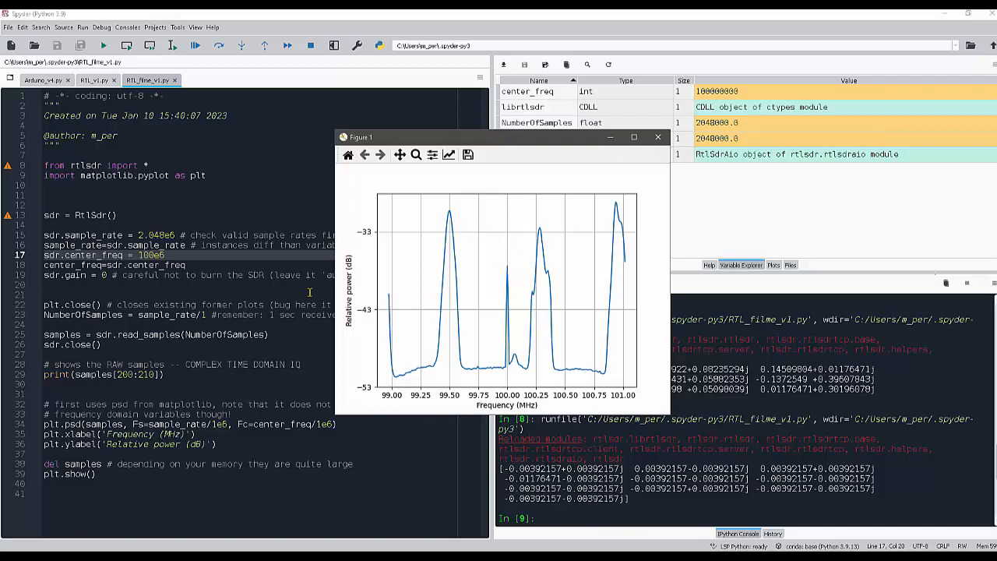
{"action": "mouse_move", "coordinate": [639, 396]}
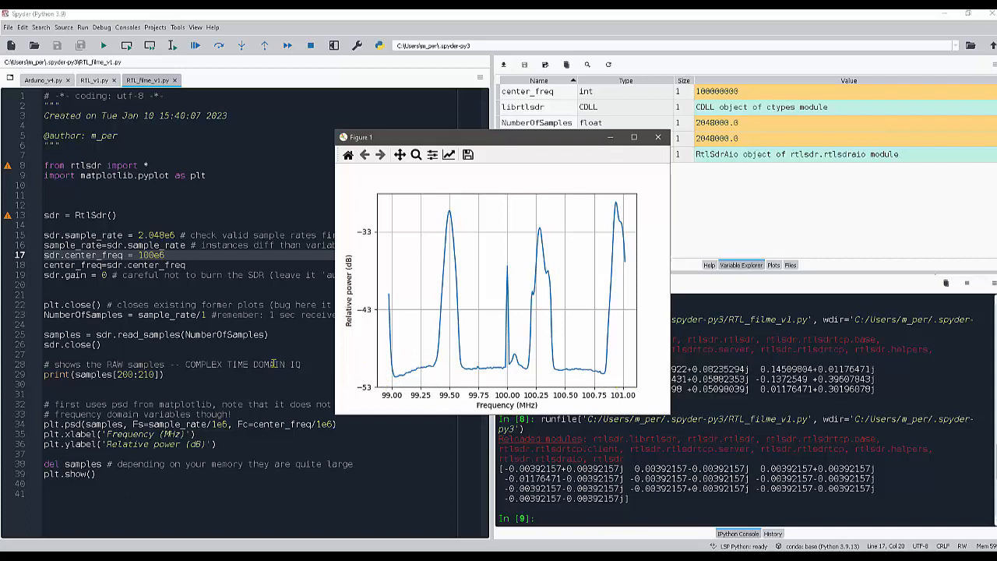
{"action": "mouse_move", "coordinate": [639, 358]}
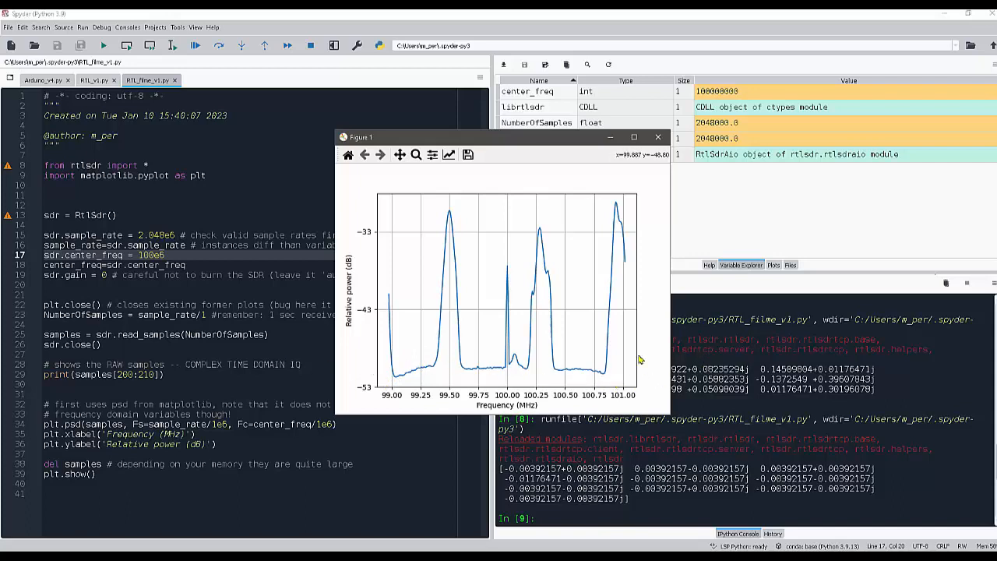
{"action": "mouse_move", "coordinate": [584, 365]}
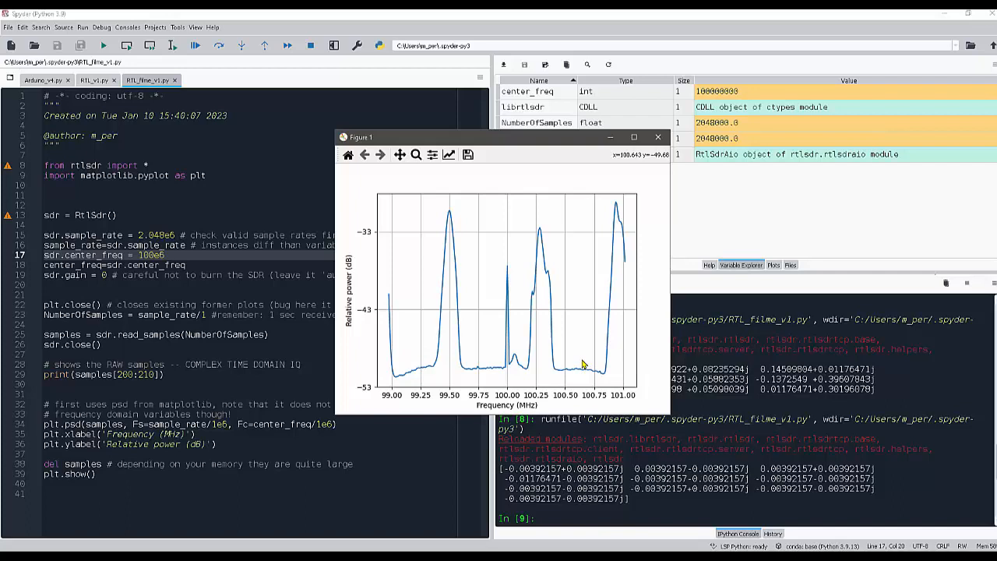
{"action": "left_click", "coordinate": [657, 137]}
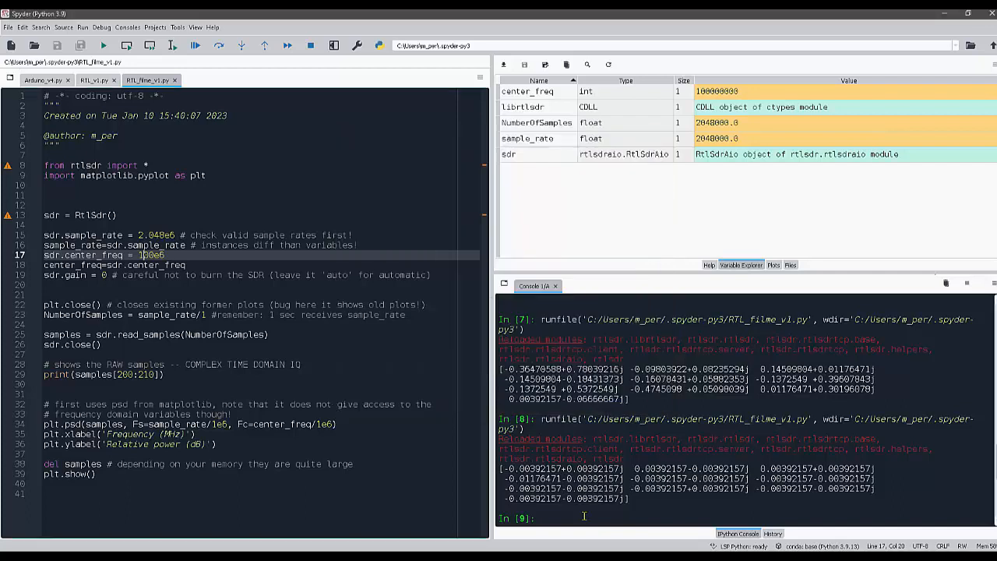